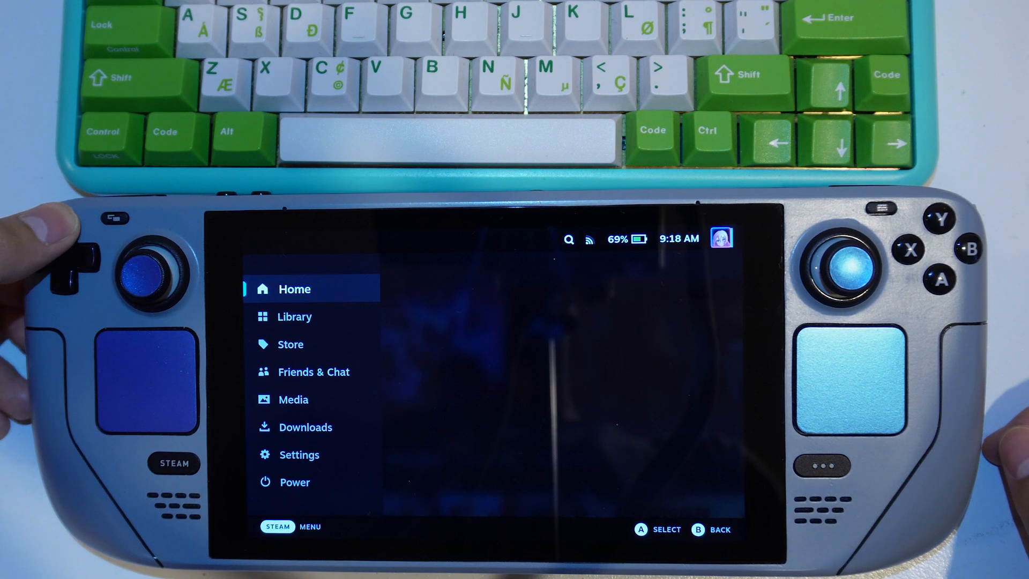
Step: From the Steam menu, open Power and choose Switch to Desktop
{"action": "key", "text": "Down"}
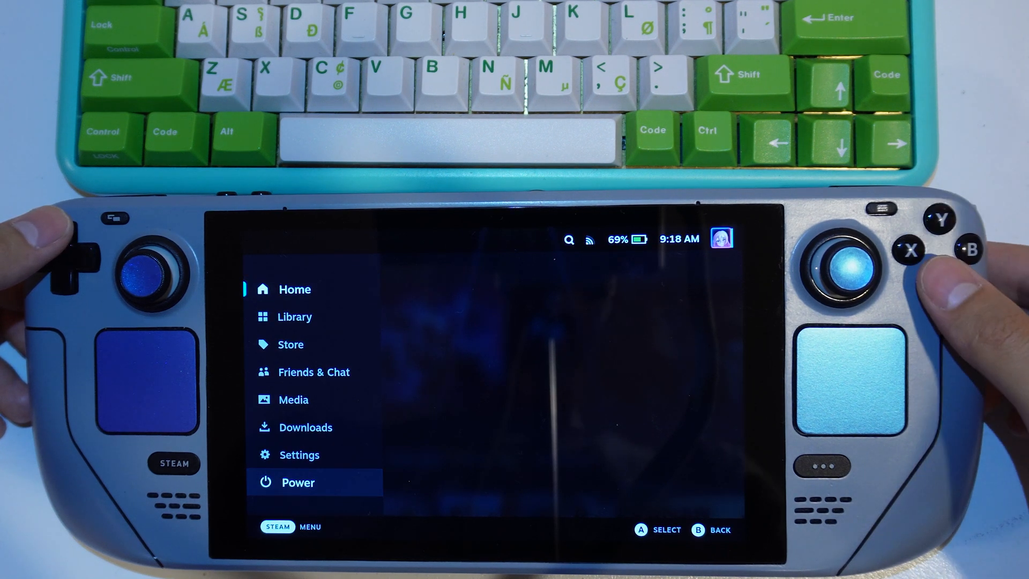
{"action": "left_click", "coordinate": [298, 482]}
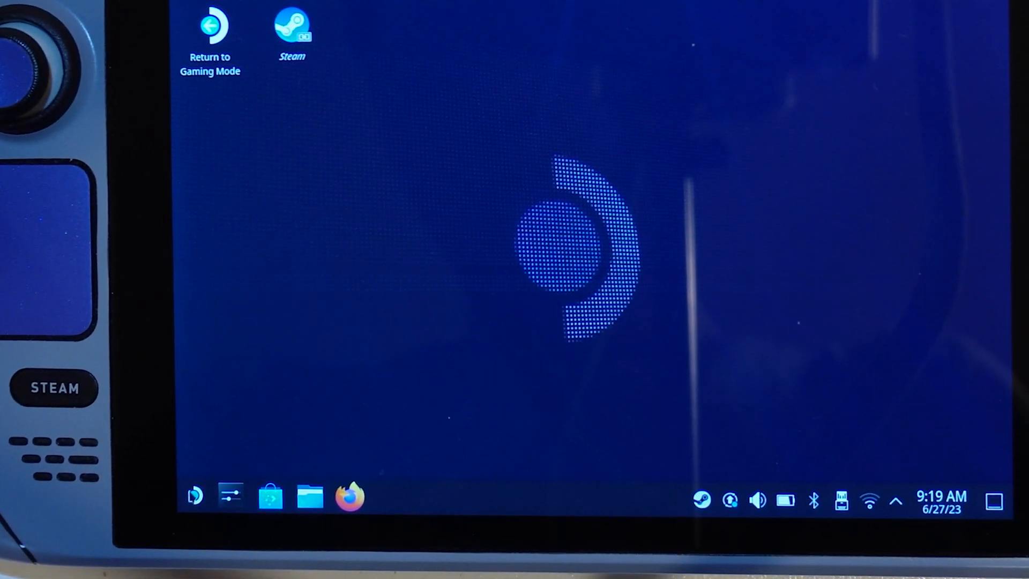
Step: Launch KDE Partition Manager from the launcher's System category
{"action": "left_click", "coordinate": [194, 495]}
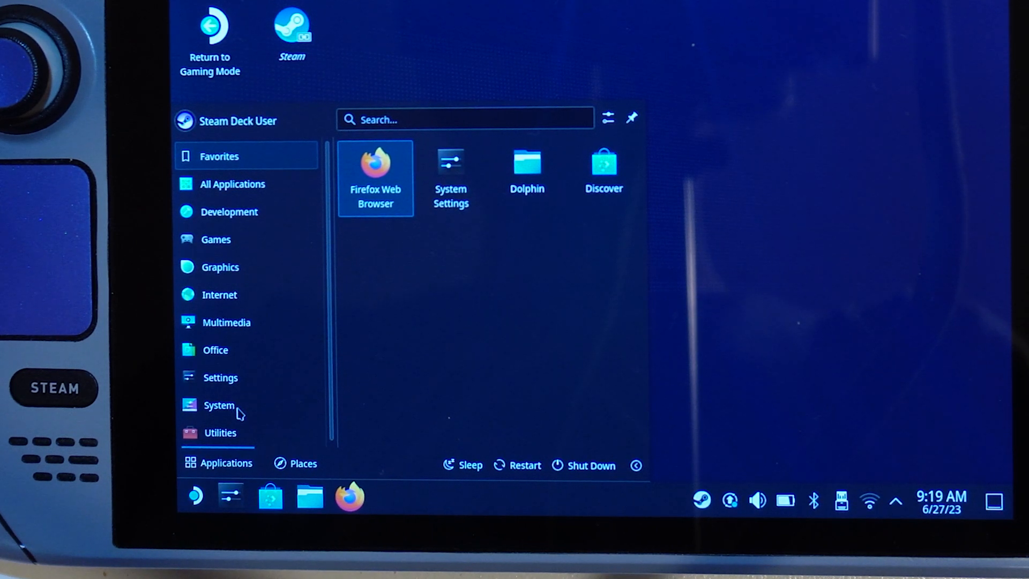
{"action": "left_click", "coordinate": [219, 405]}
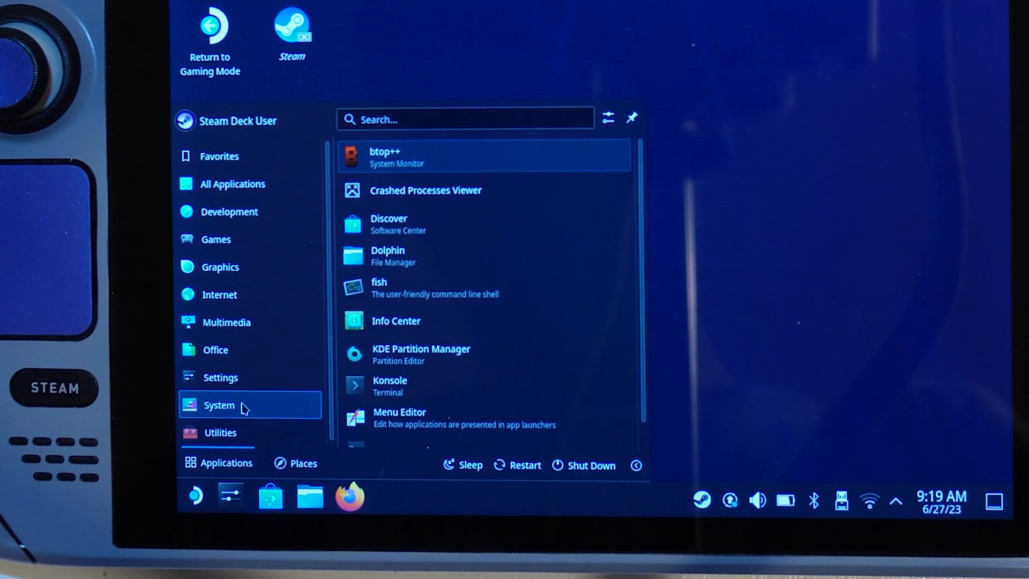
{"action": "mouse_move", "coordinate": [430, 355]}
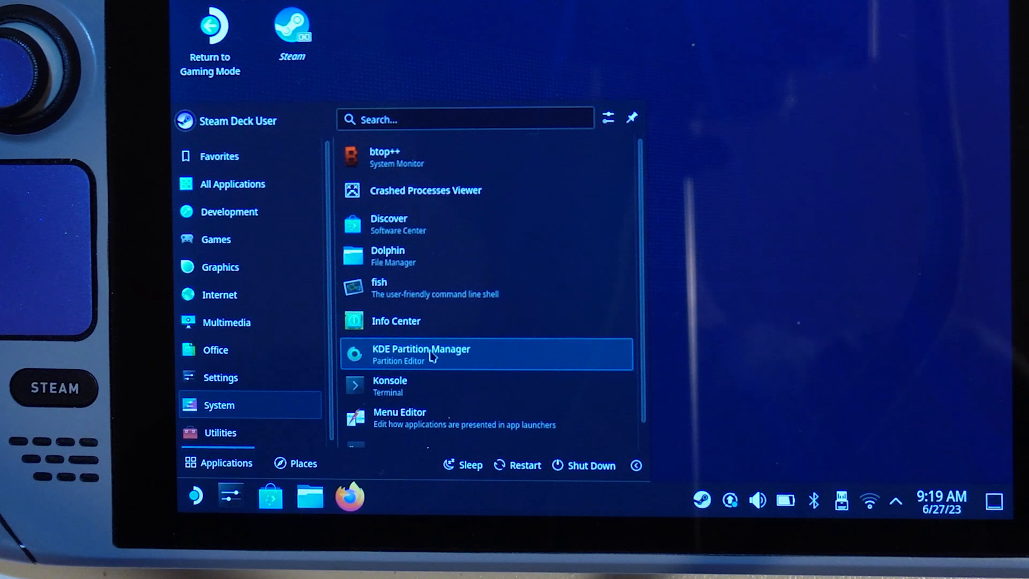
{"action": "left_click", "coordinate": [420, 354]}
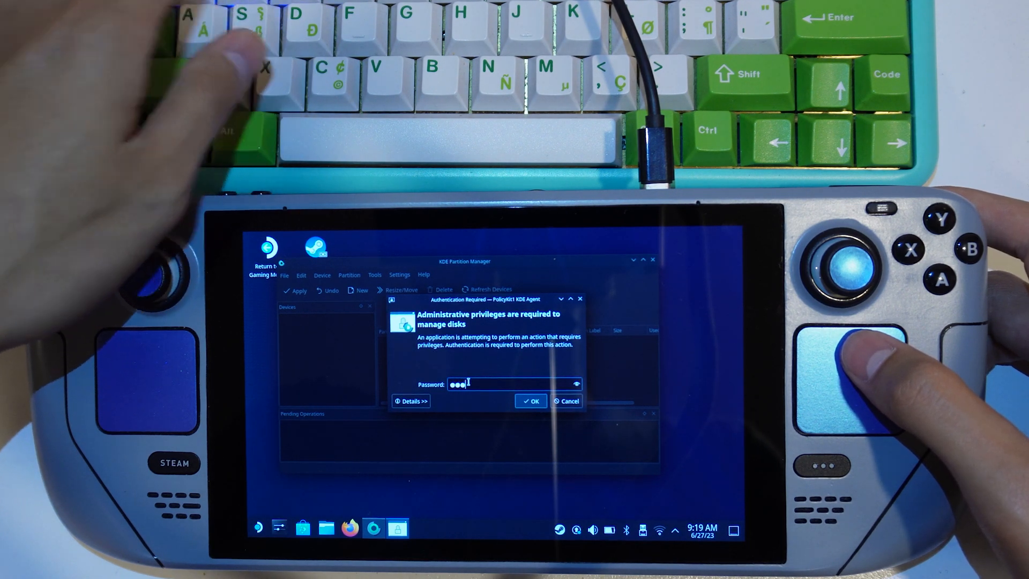
Step: Authenticate, then queue deletion of the flash drive's fat32 partition /dev/sda1
{"action": "left_click", "coordinate": [530, 400]}
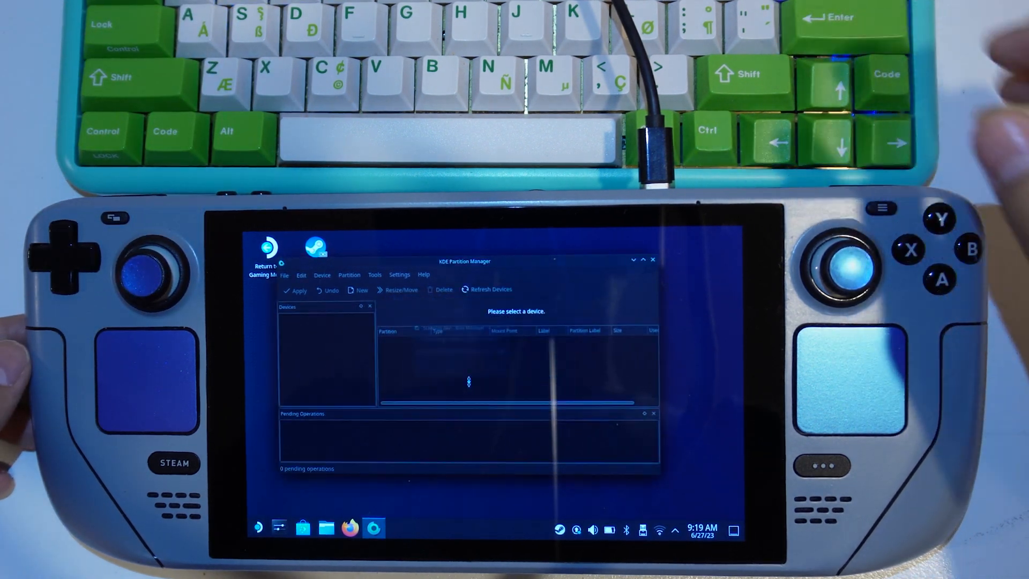
{"action": "left_click", "coordinate": [330, 319]}
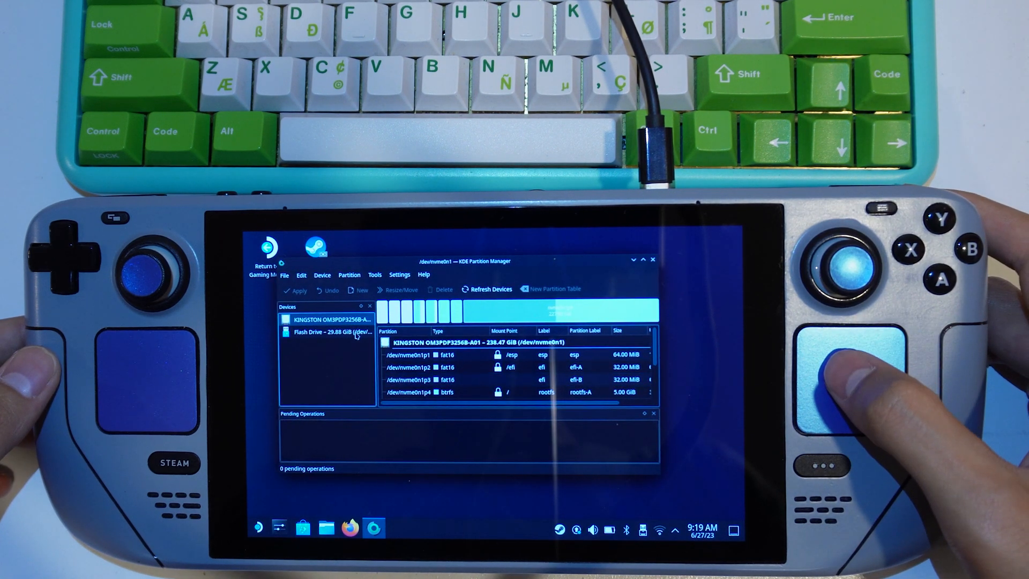
{"action": "left_click", "coordinate": [329, 331]}
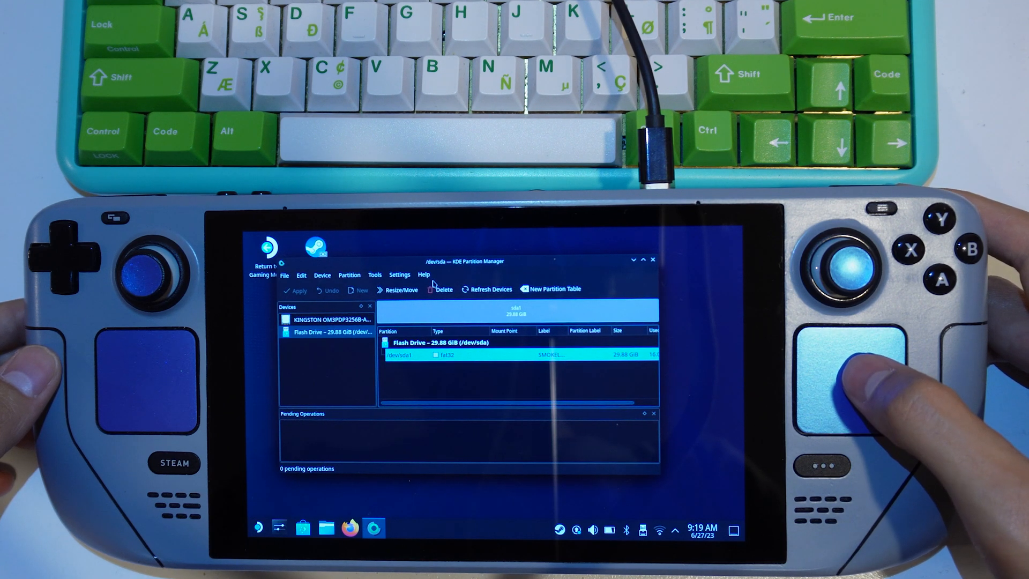
{"action": "left_click", "coordinate": [441, 289]}
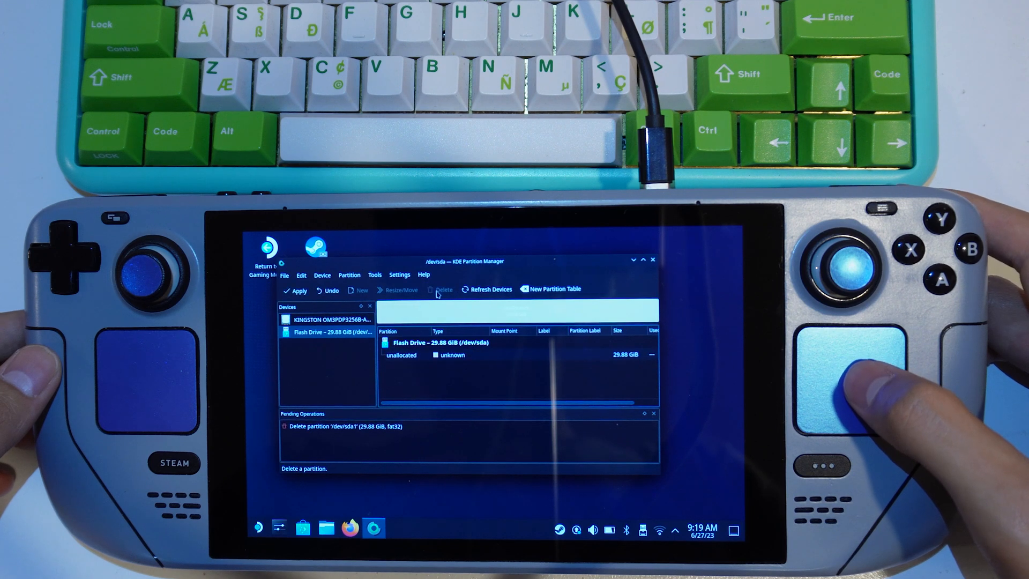
{"action": "left_click", "coordinate": [407, 355]}
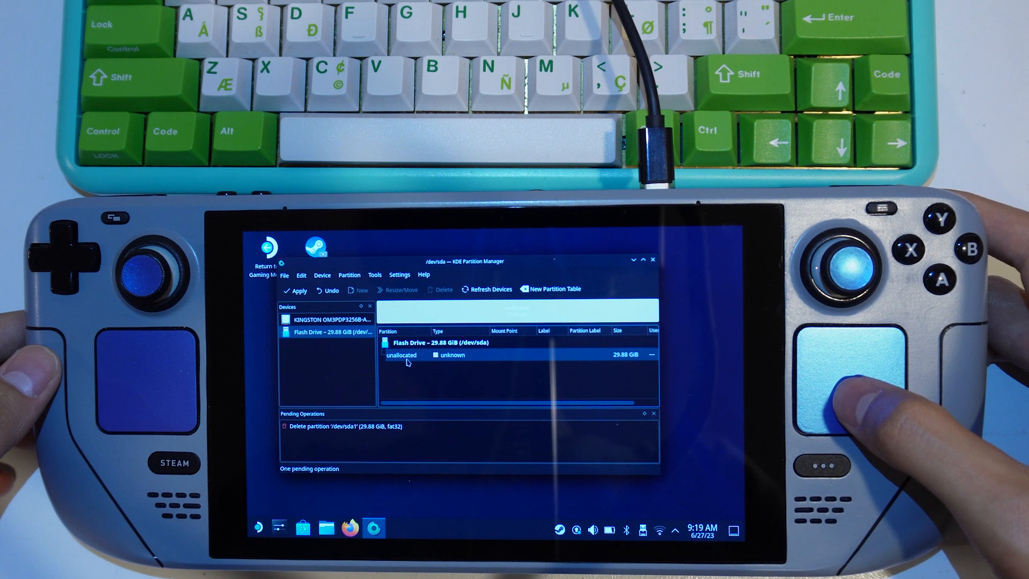
{"action": "left_click", "coordinate": [402, 355]}
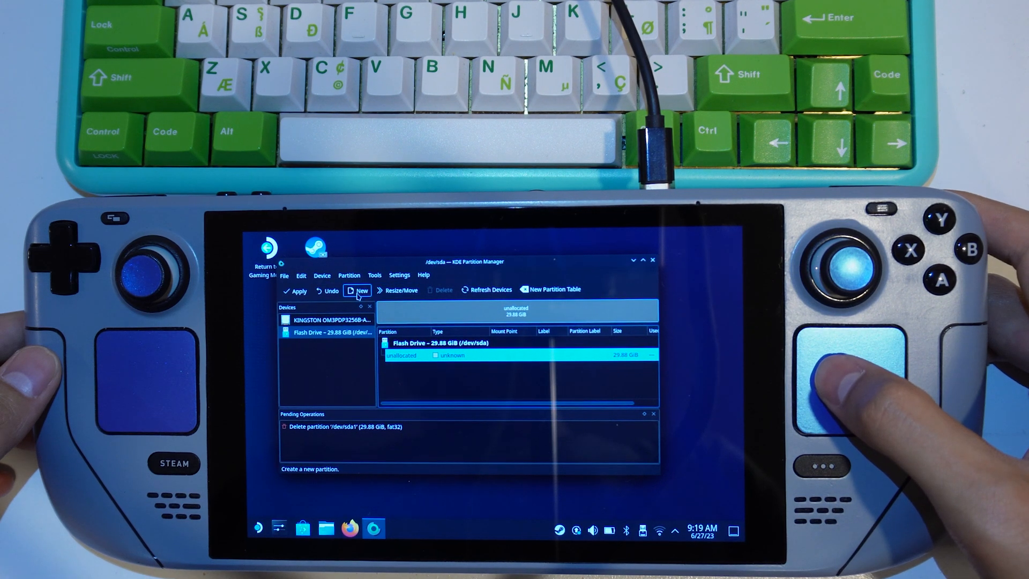
Step: Create a fat32 partition labelled 'smokeless' in the flash drive's unallocated space
{"action": "left_click", "coordinate": [357, 290]}
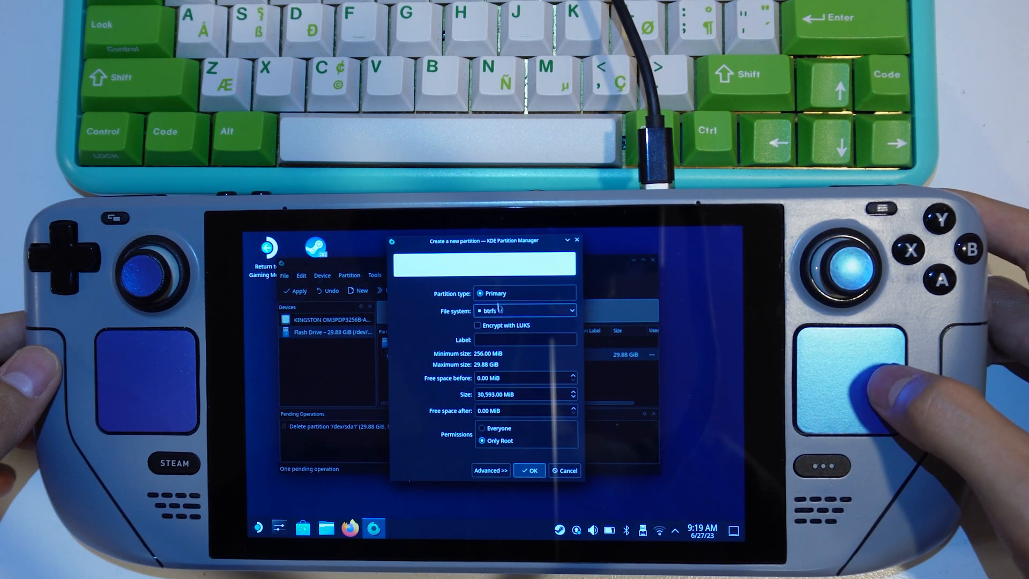
{"action": "left_click", "coordinate": [526, 311]}
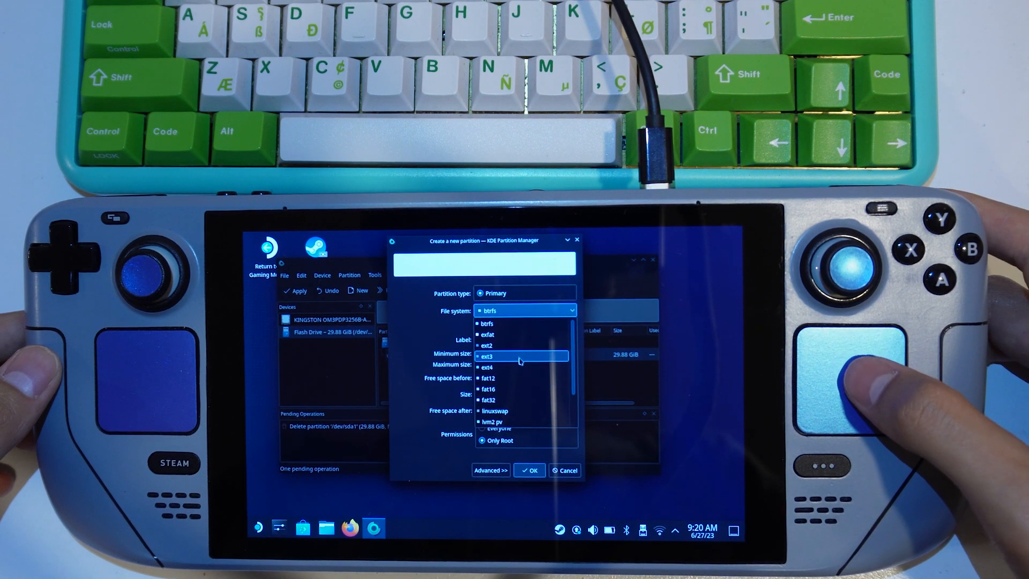
{"action": "mouse_move", "coordinate": [489, 399]}
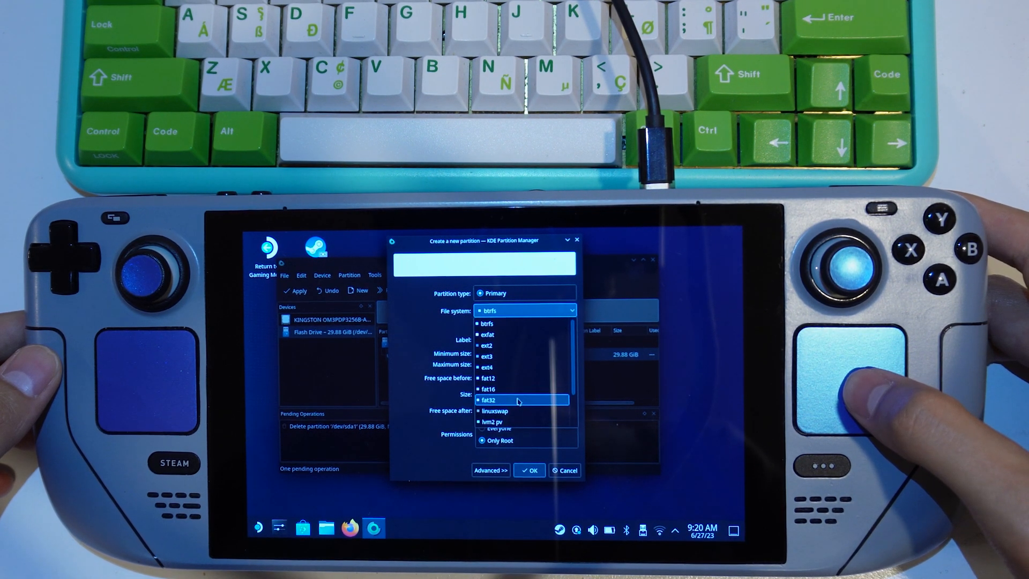
{"action": "left_click", "coordinate": [488, 400]}
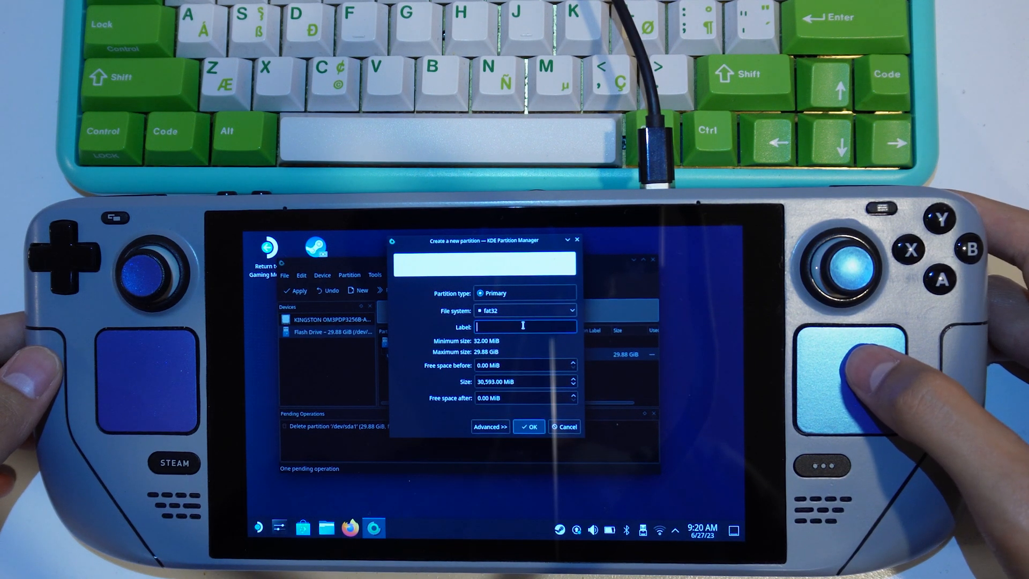
{"action": "type", "text": "s"}
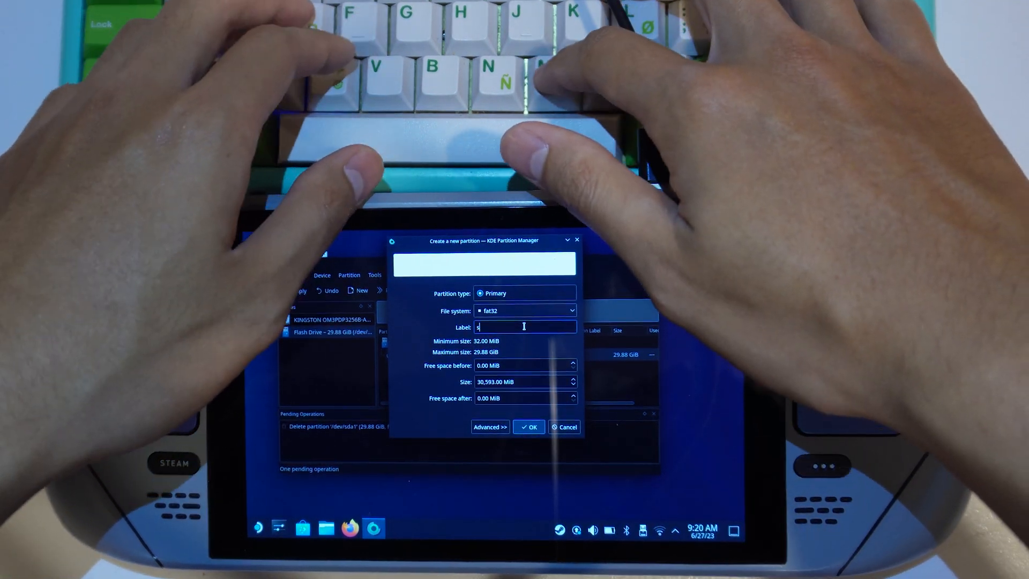
{"action": "type", "text": "mokeless"}
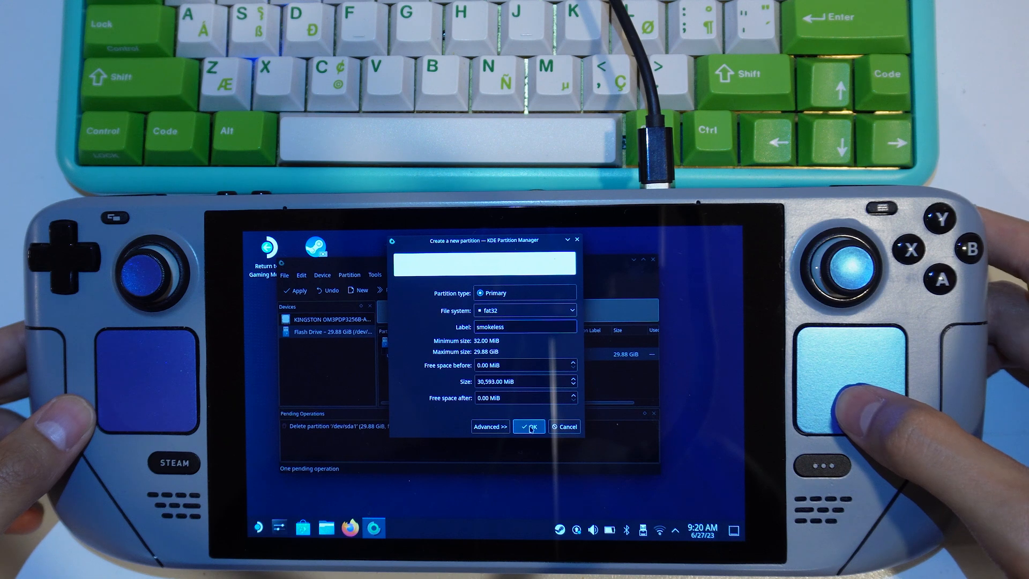
{"action": "left_click", "coordinate": [529, 426]}
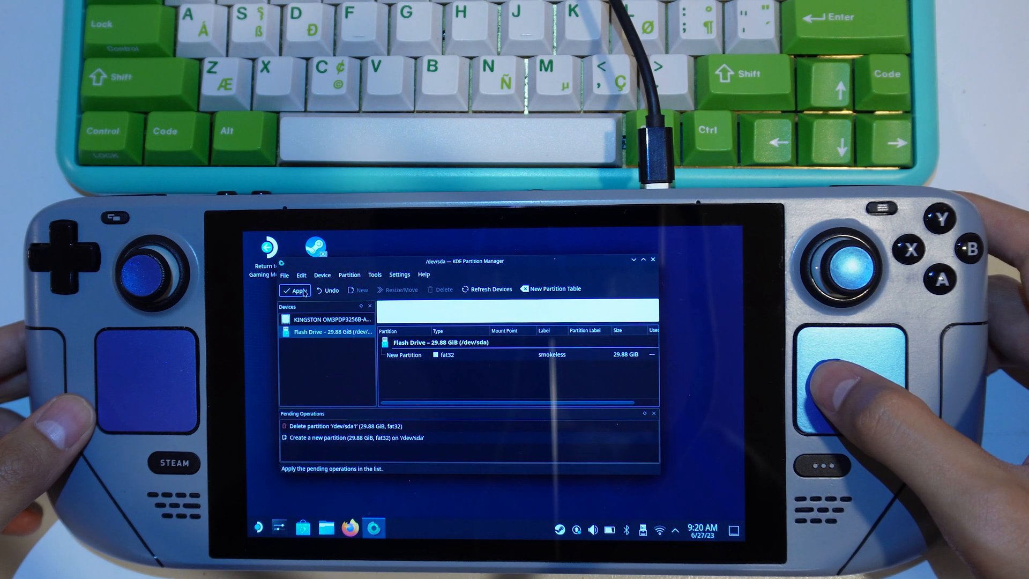
Step: Apply the pending deletion and new partition, then dismiss the finished report
{"action": "left_click", "coordinate": [296, 290]}
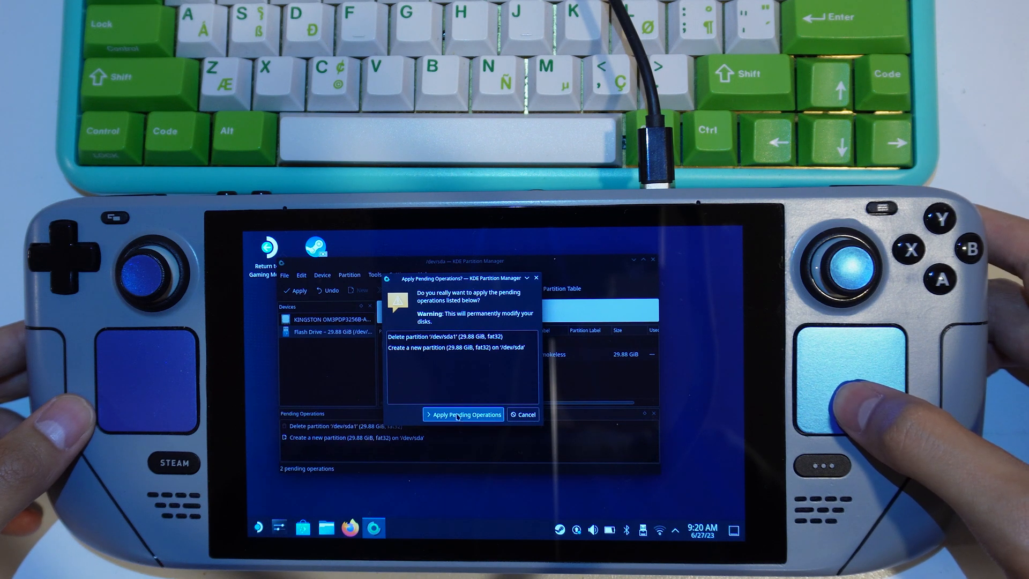
{"action": "left_click", "coordinate": [464, 414]}
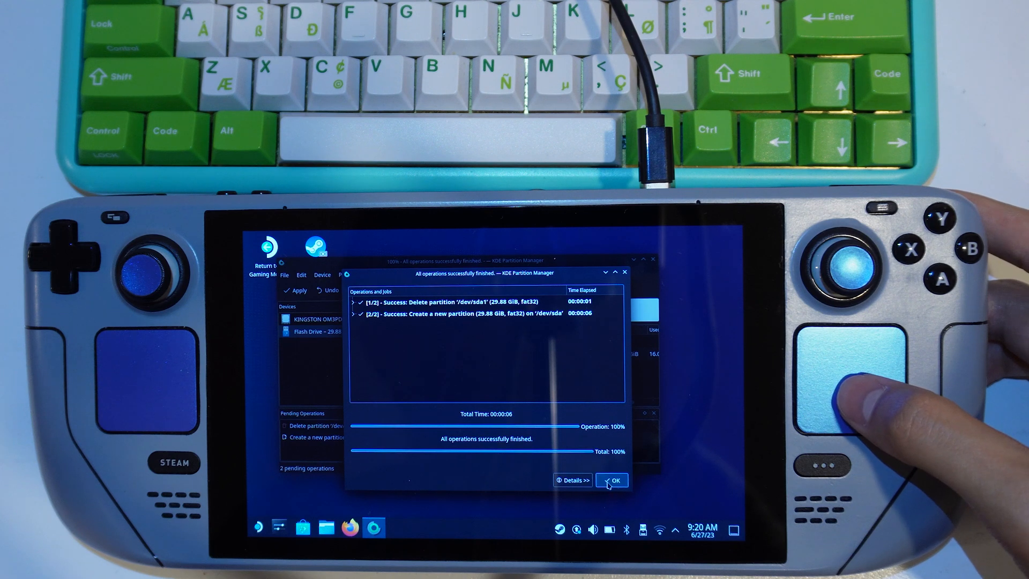
{"action": "left_click", "coordinate": [613, 480]}
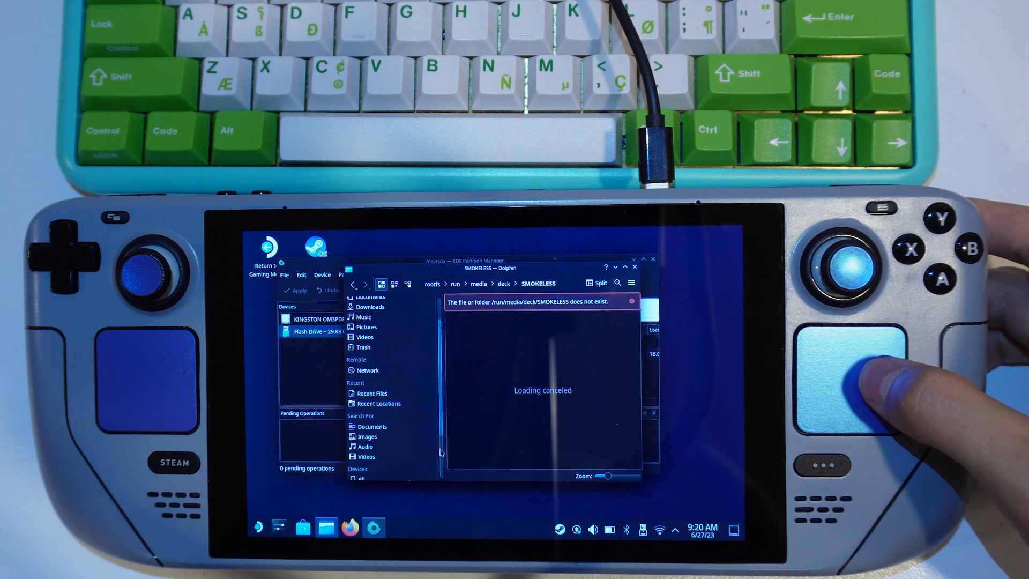
Step: Mount and open SMOKELESS from Dolphin's Removable Devices in Places
{"action": "scroll", "scroll_direction": "down", "scroll_amount": 3}
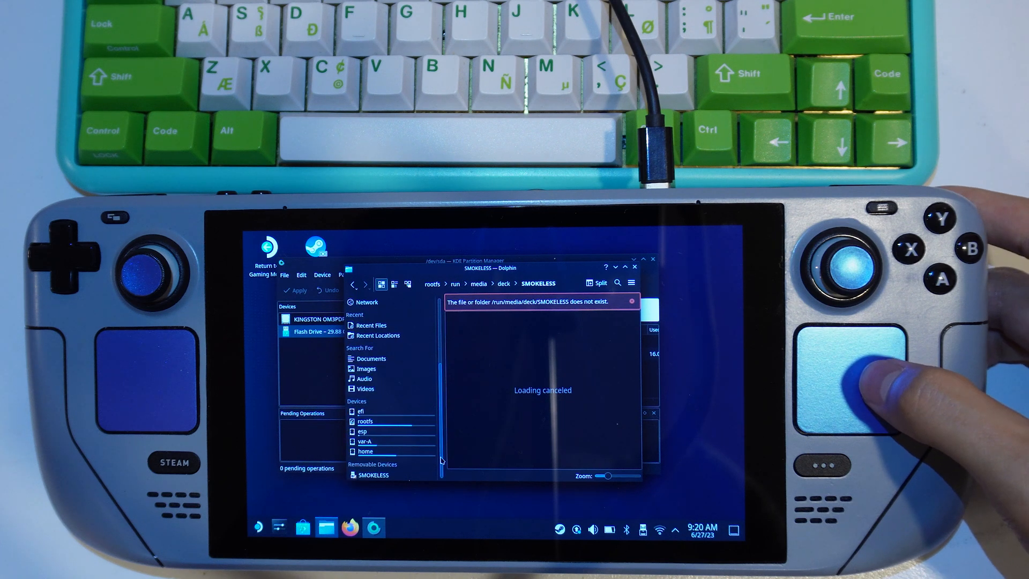
{"action": "left_click", "coordinate": [373, 474]}
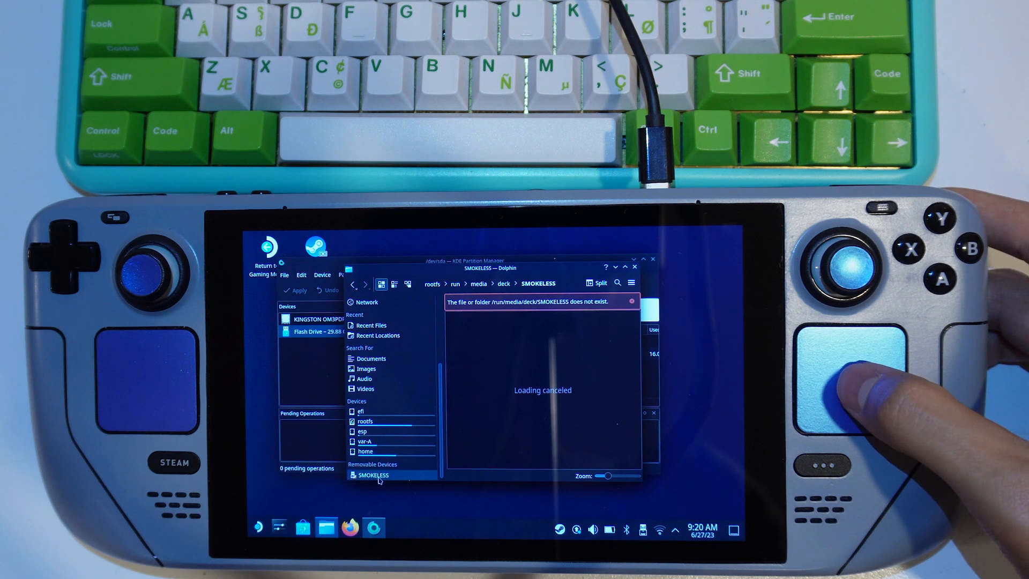
{"action": "left_click", "coordinate": [374, 474]}
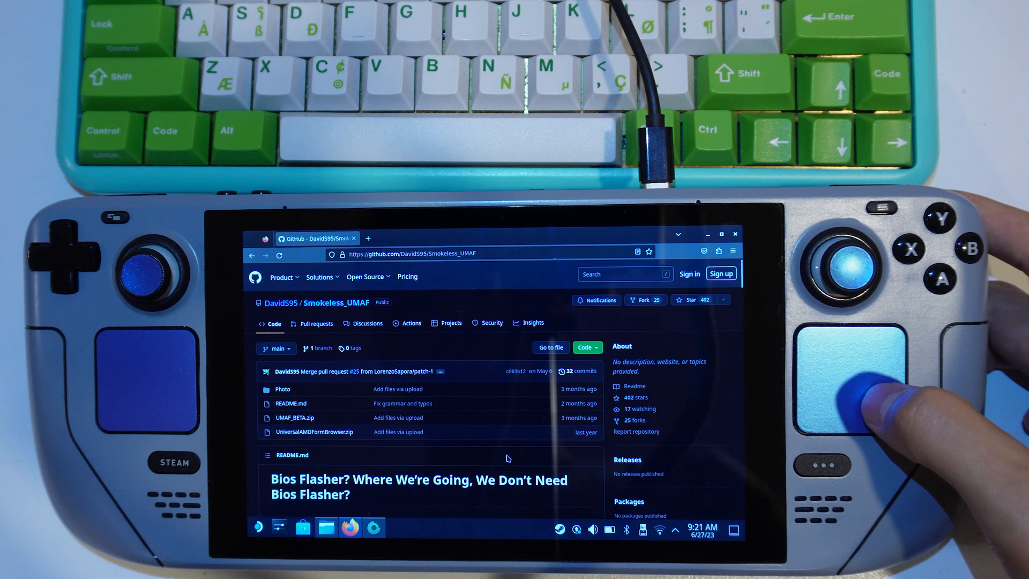
{"action": "mouse_move", "coordinate": [682, 322]}
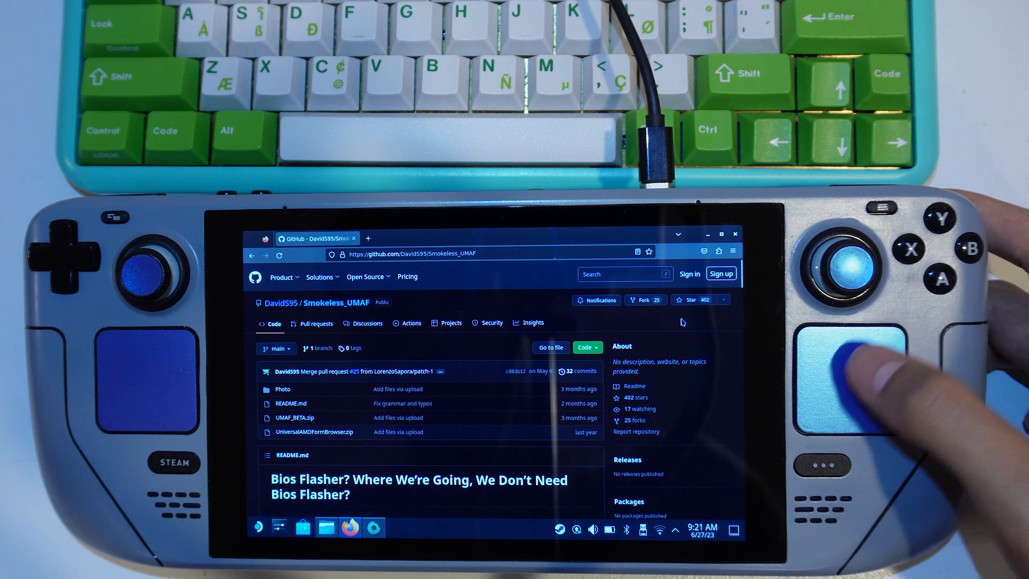
Step: Find UMAF_BETA.zip in the Smokeless_UMAF file list and download it
{"action": "scroll", "scroll_direction": "down", "scroll_amount": 3}
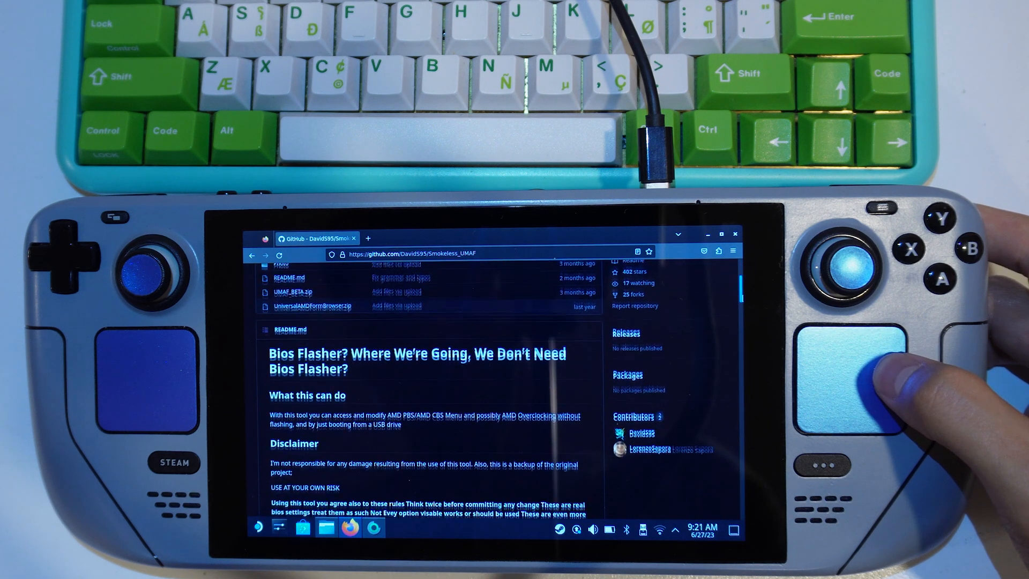
{"action": "scroll", "scroll_direction": "down", "scroll_amount": 3}
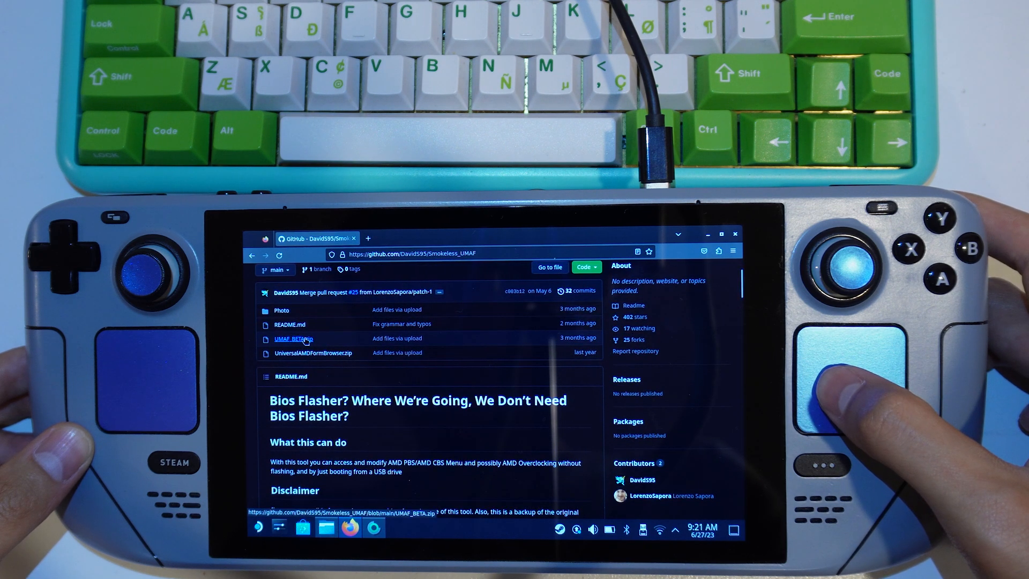
{"action": "left_click", "coordinate": [292, 338]}
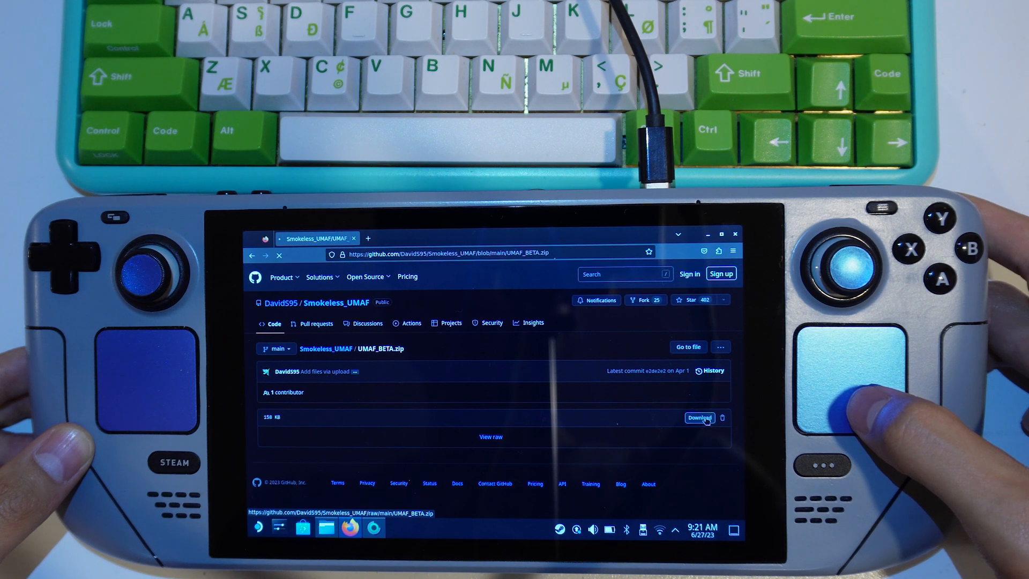
{"action": "left_click", "coordinate": [699, 418]}
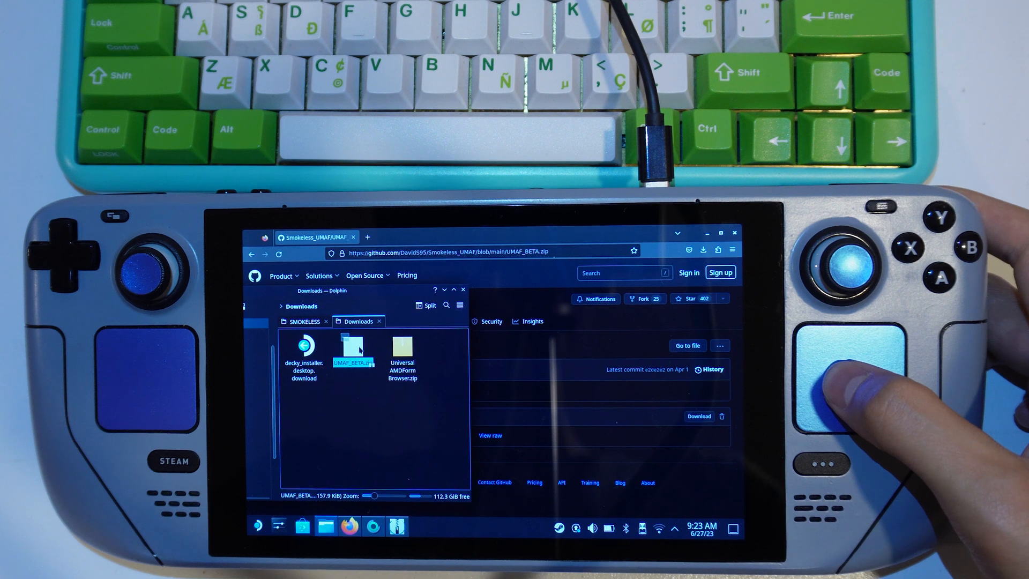
Step: Open UMAF_BETA.zip in Ark, switch to the SMOKELESS tab, and choose Shut Down
{"action": "double_click", "coordinate": [354, 345]}
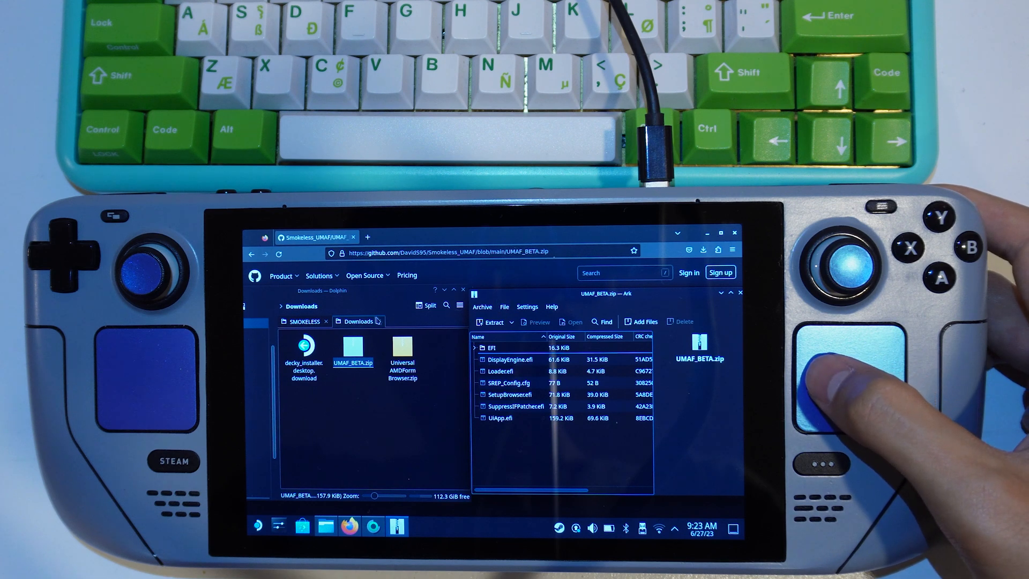
{"action": "left_click", "coordinate": [304, 321]}
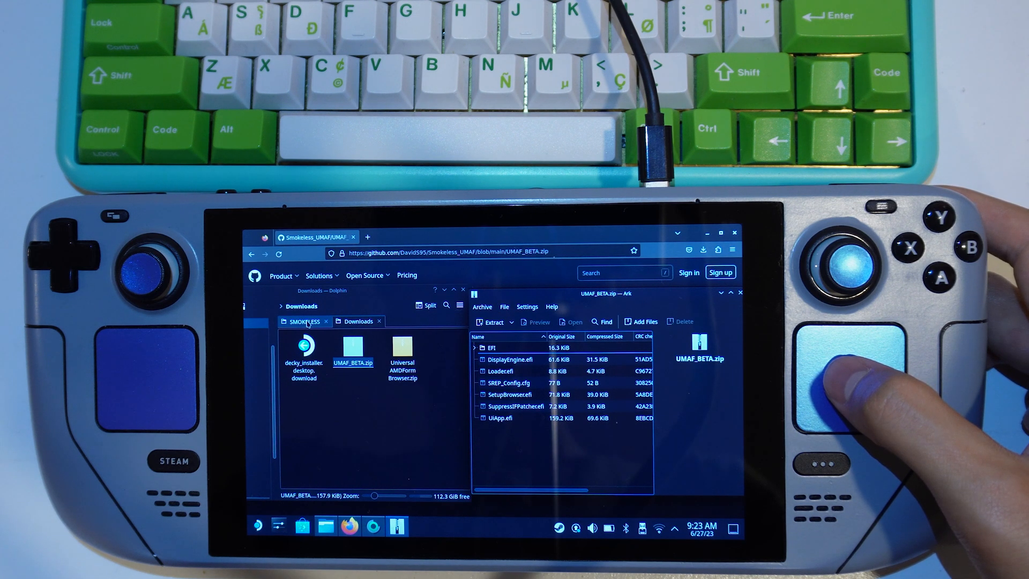
{"action": "left_click", "coordinate": [301, 321]}
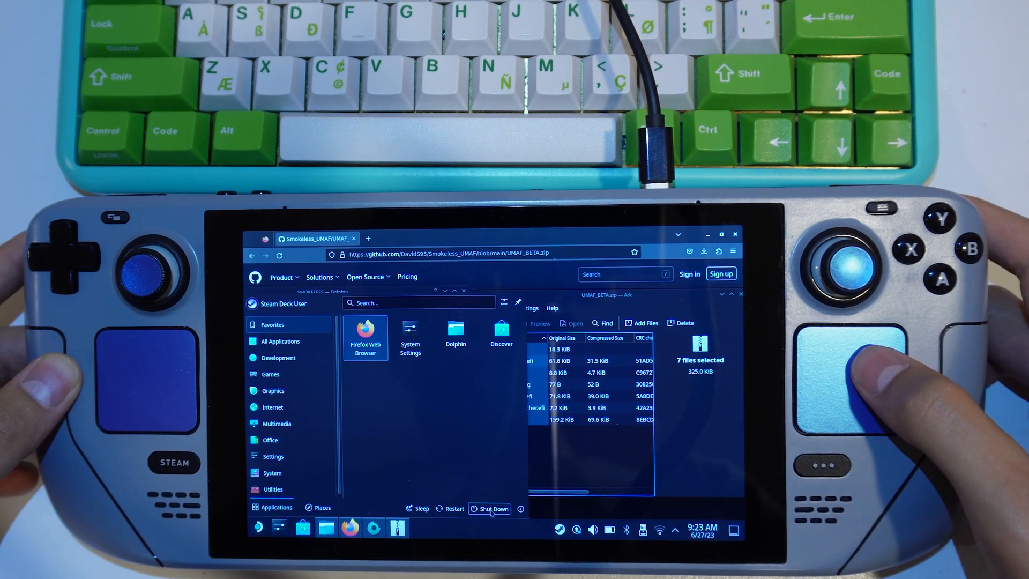
{"action": "left_click", "coordinate": [489, 509]}
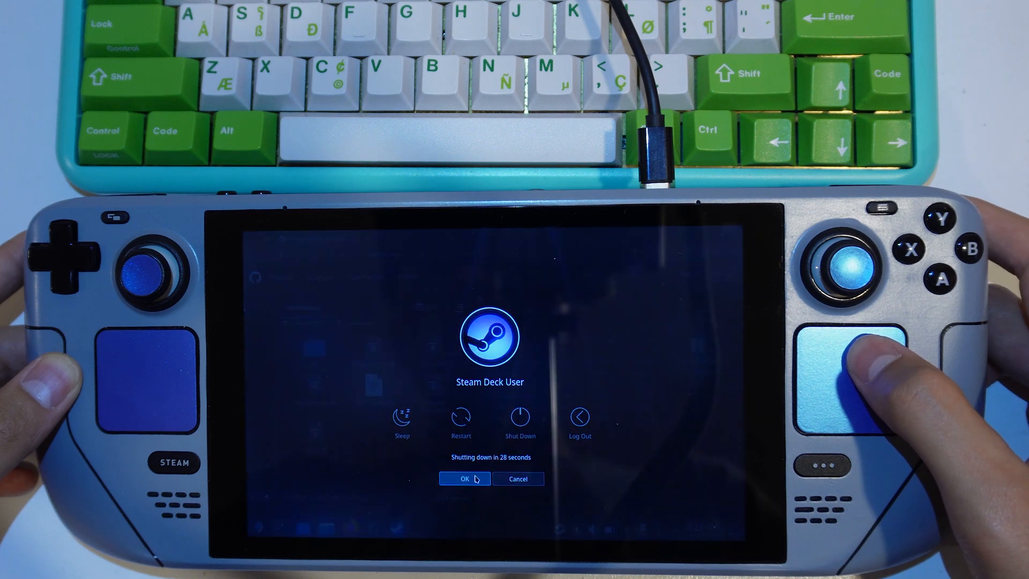
Step: Confirm the shutdown and boot from EFI USB Device in Boot Manager
{"action": "left_click", "coordinate": [464, 479]}
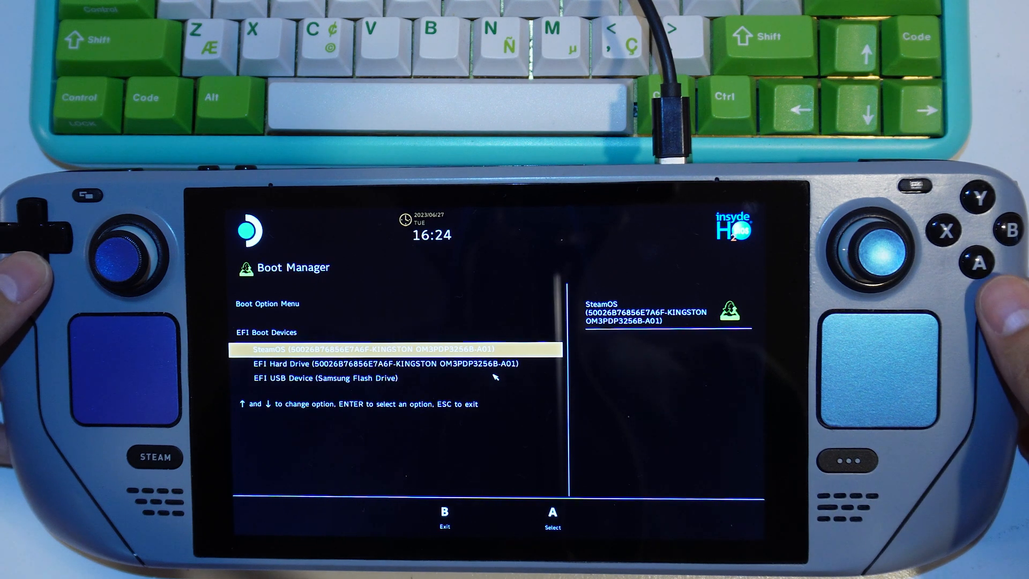
{"action": "key", "text": "Down"}
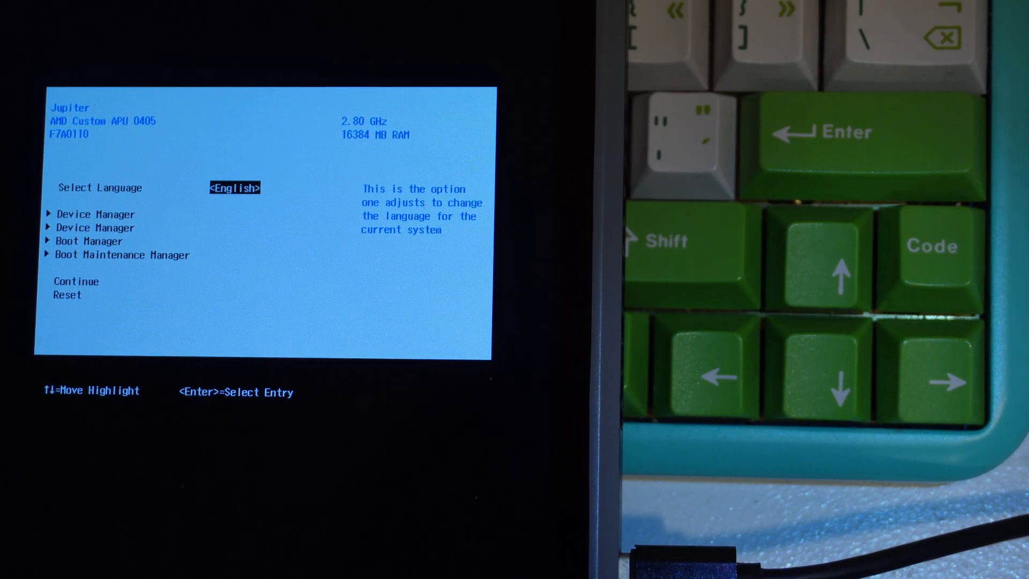
Step: Open AMD CBS under Device Manager and move down to SMU Debug Options
{"action": "key", "text": "Down"}
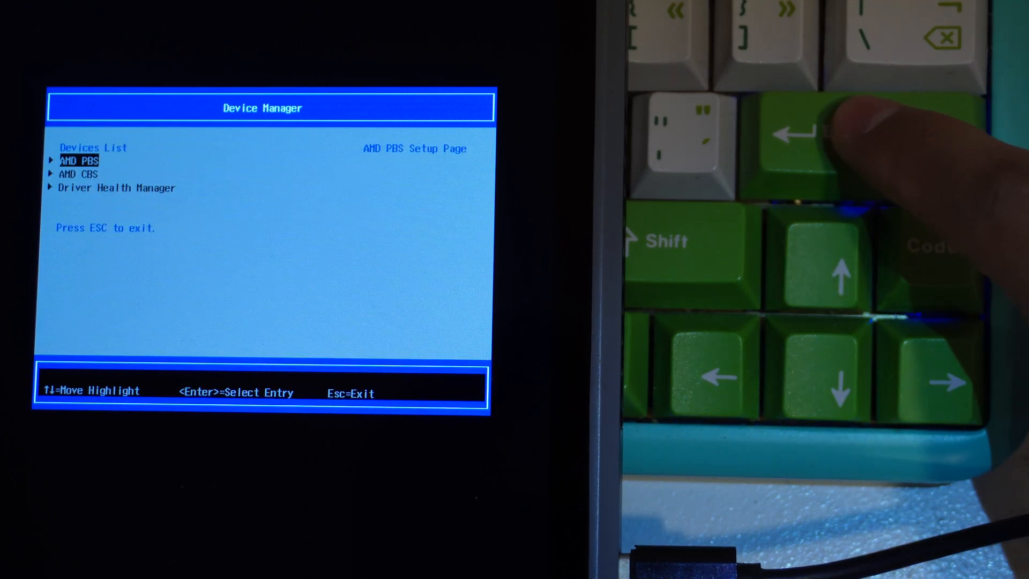
{"action": "key", "text": "down"}
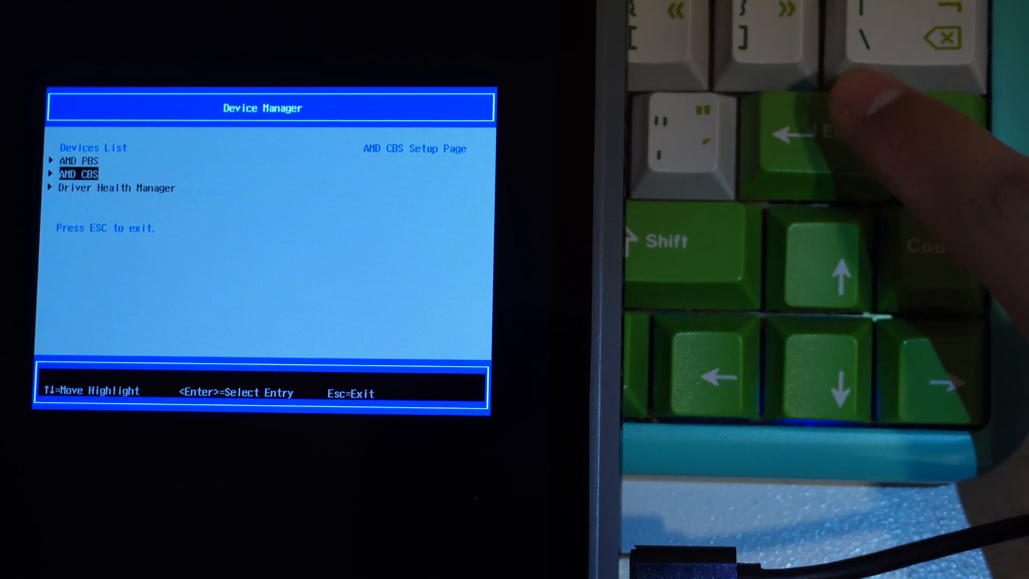
{"action": "key", "text": "enter"}
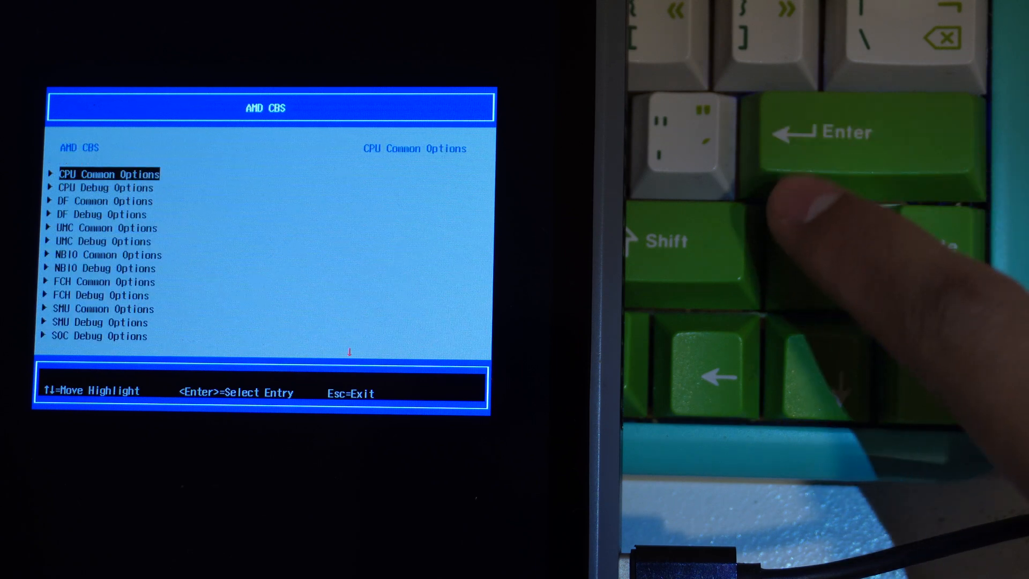
{"action": "key", "text": "Down"}
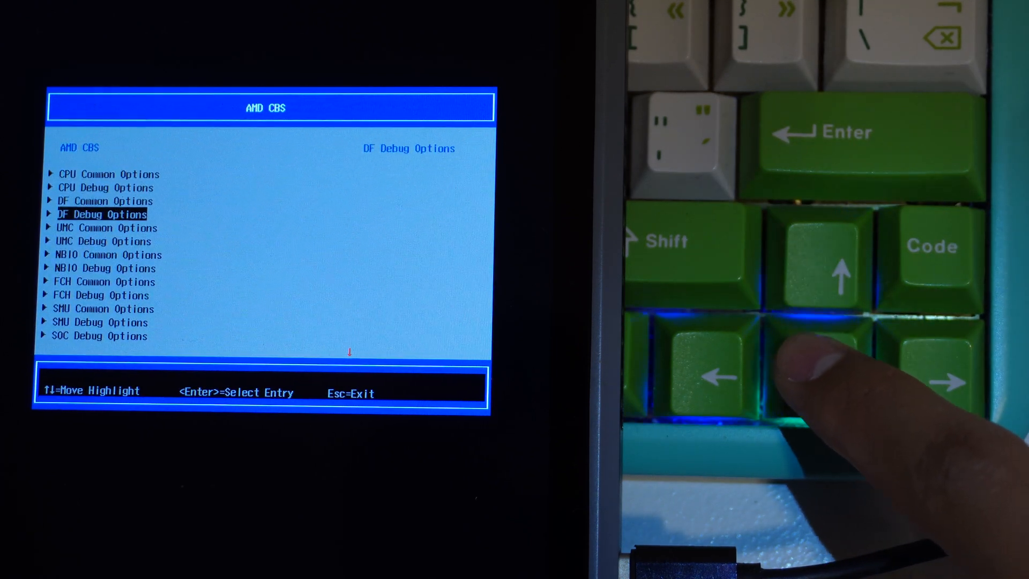
{"action": "key", "text": "down"}
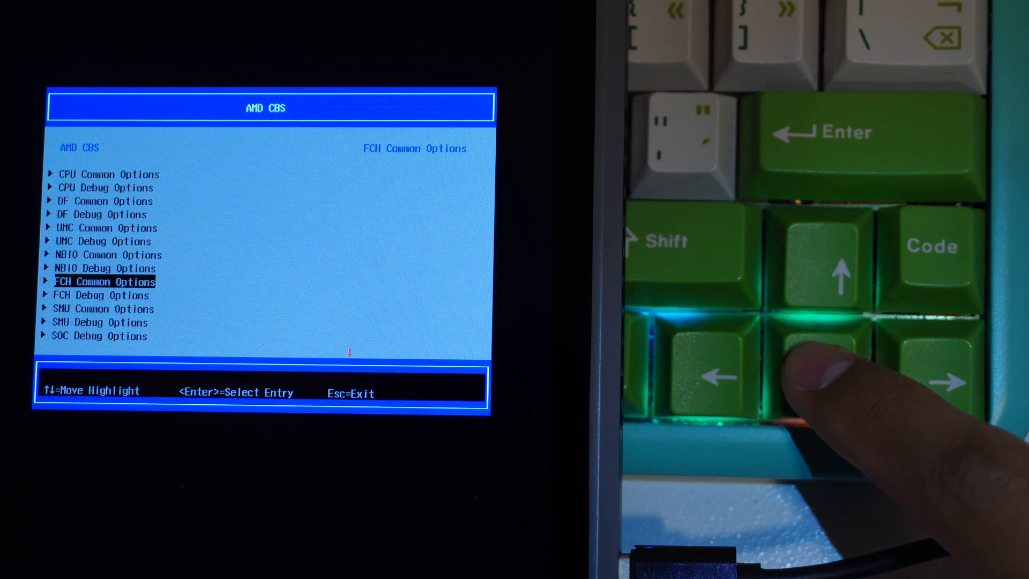
{"action": "key", "text": "Down"}
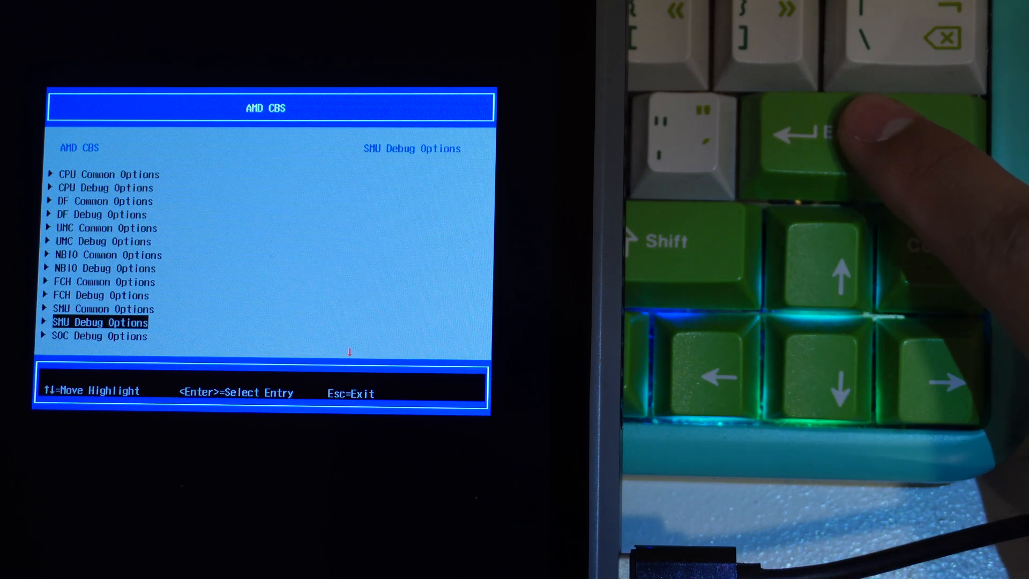
Step: Under SMU Debug Options > SMU Features, change Package Power Throttle from Auto to Disabled
{"action": "key", "text": "enter"}
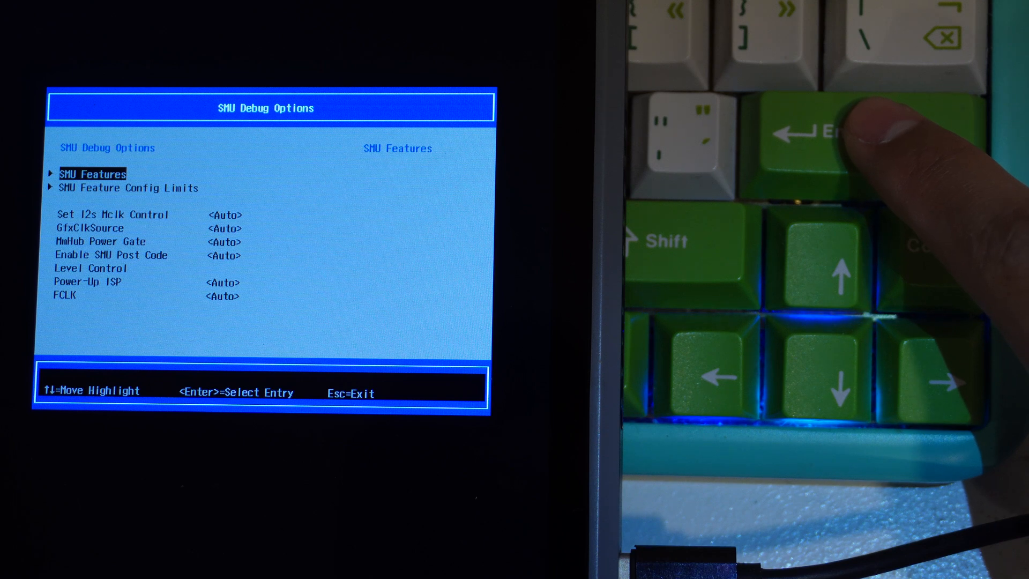
{"action": "key", "text": "enter"}
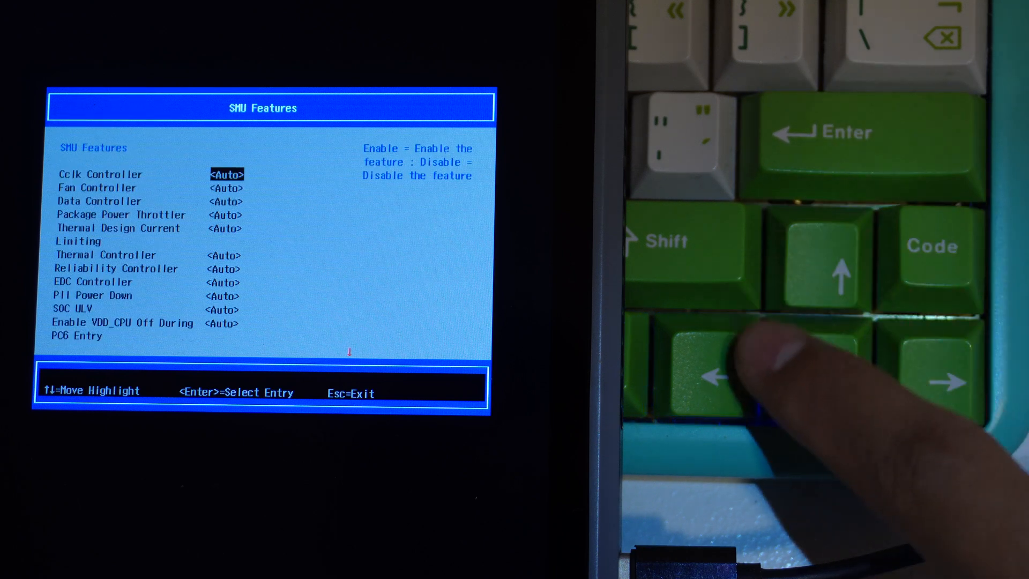
{"action": "key", "text": "Down"}
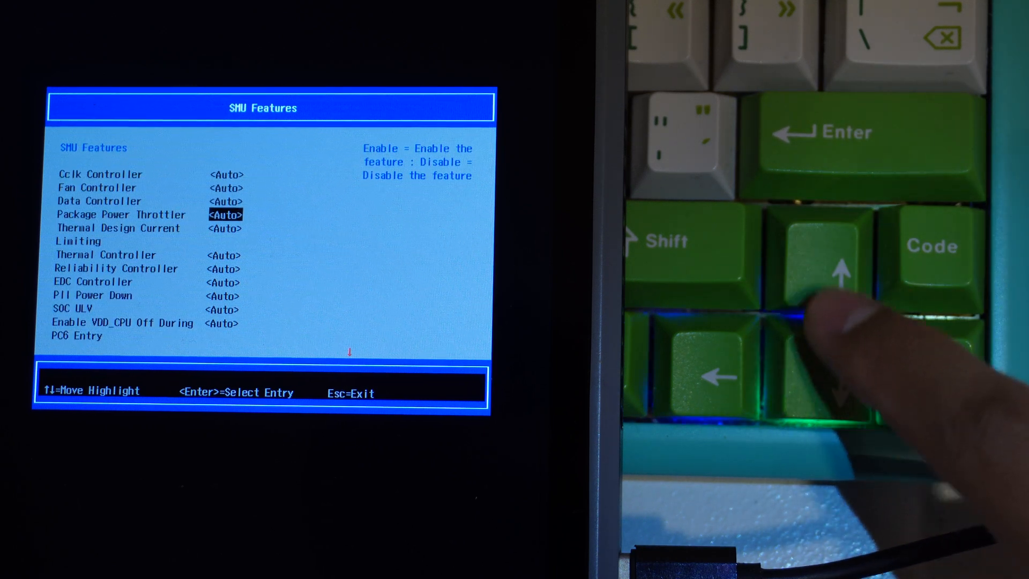
{"action": "key", "text": "enter"}
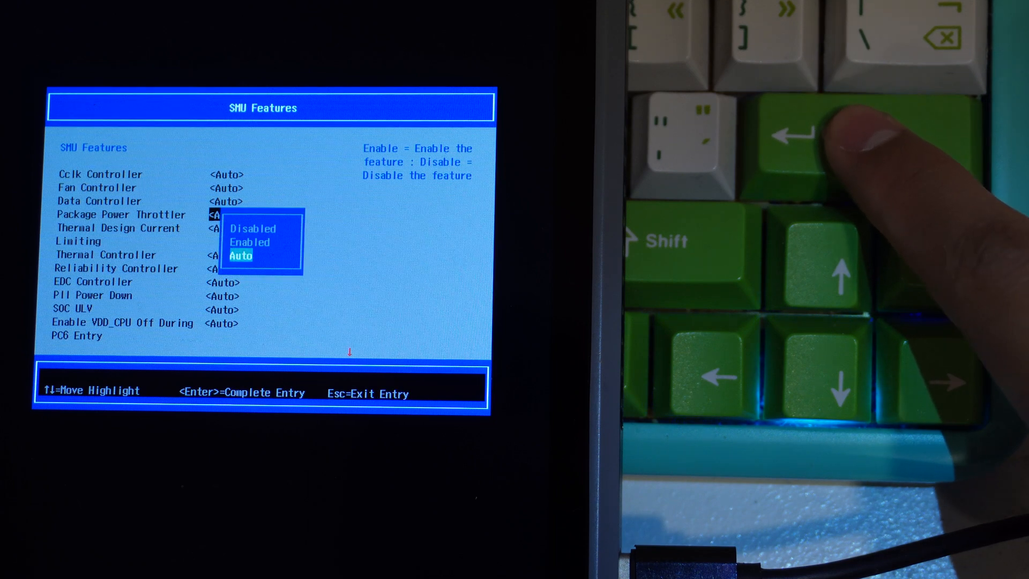
{"action": "key", "text": "up"}
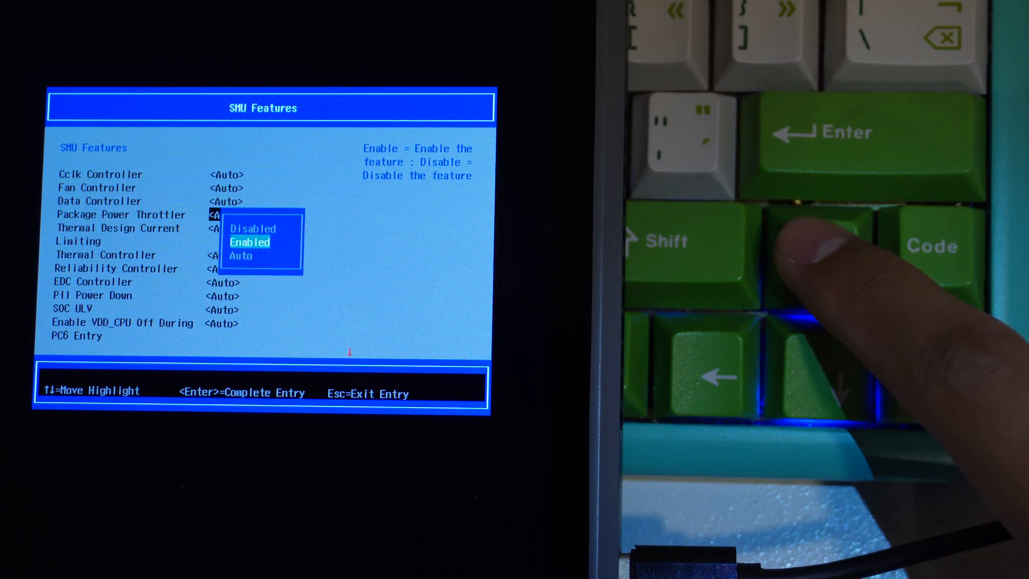
{"action": "key", "text": "up"}
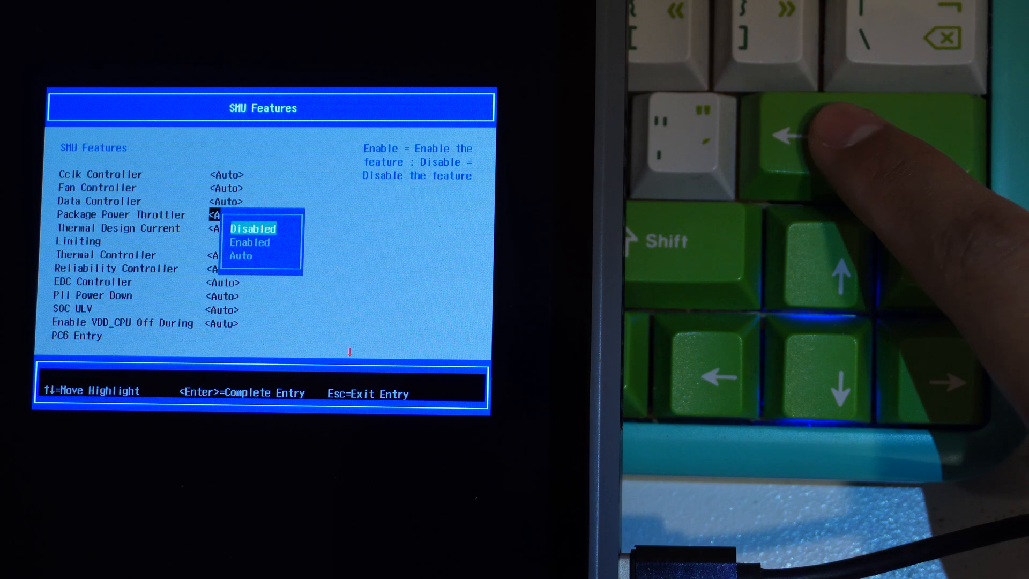
{"action": "key", "text": "Enter"}
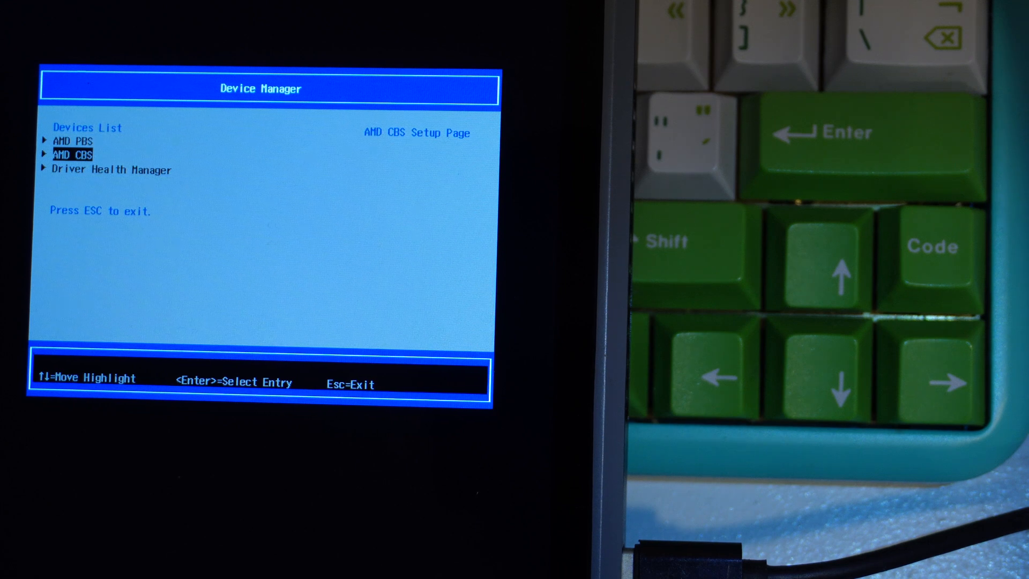
Step: Exit Smokeless UMAF setup and confirm the 'Configuration changed' reset prompt
{"action": "key", "text": "Escape"}
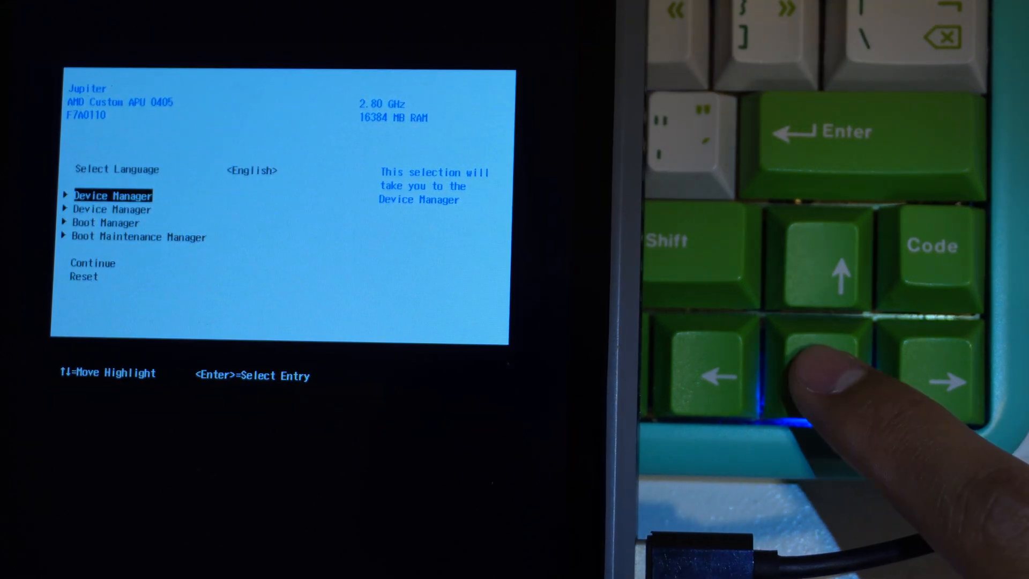
{"action": "key", "text": "down"}
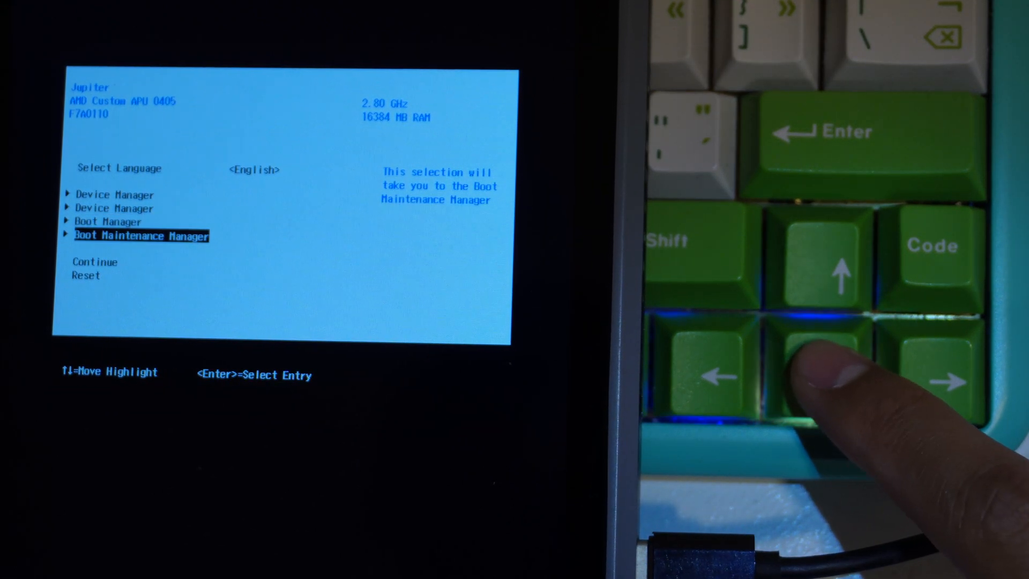
{"action": "key", "text": "enter"}
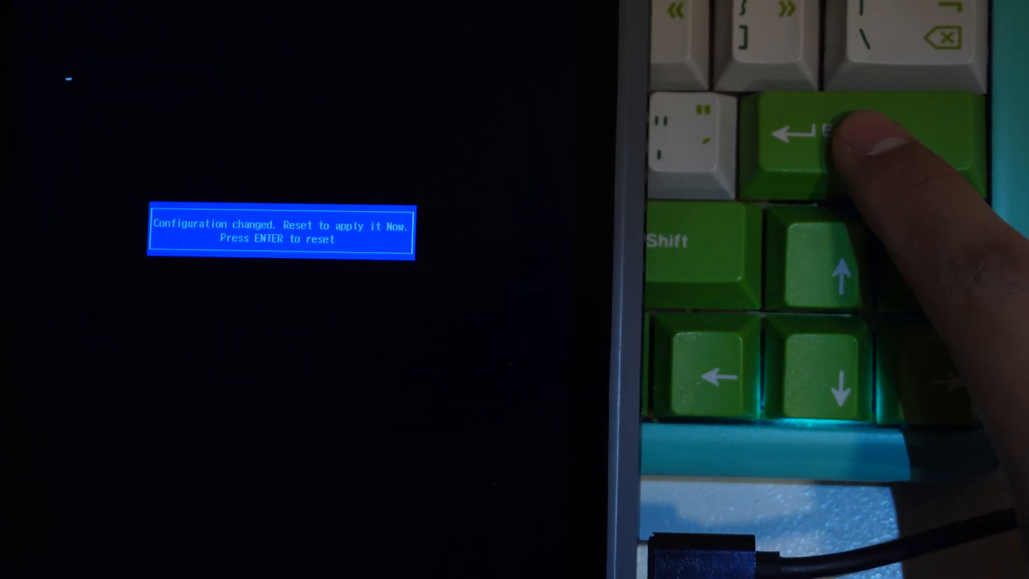
{"action": "key", "text": "enter"}
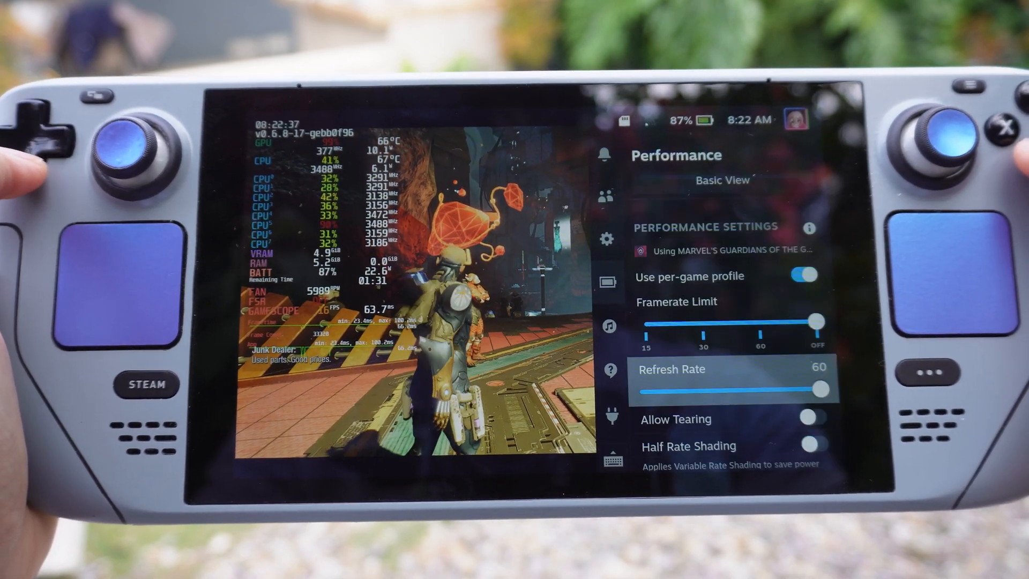
Step: Slide GPU Clock Frequency between 1600 and 1300, then return to the game
{"action": "scroll", "scroll_direction": "down", "scroll_amount": 3}
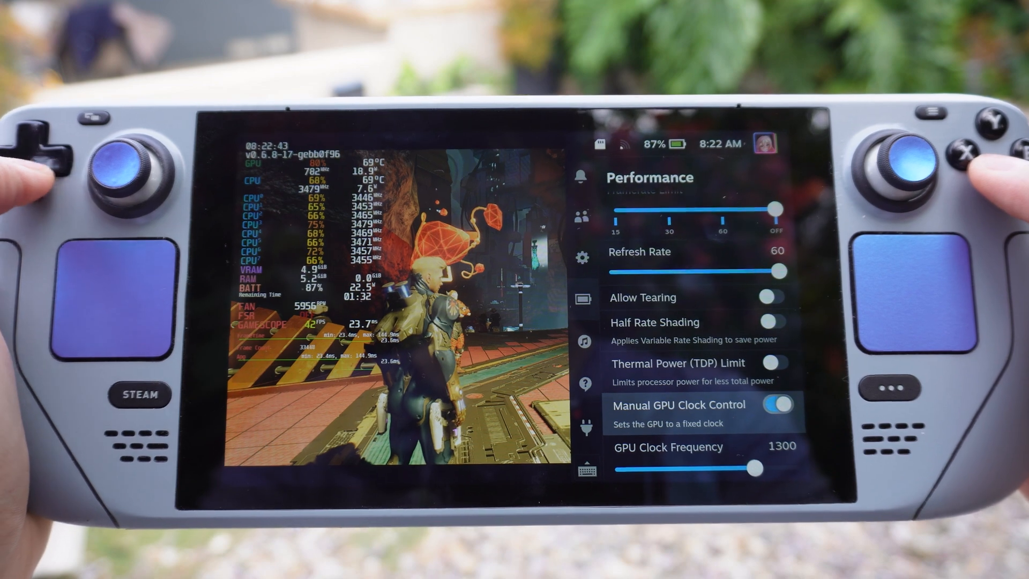
{"action": "scroll", "scroll_direction": "down", "scroll_amount": 3}
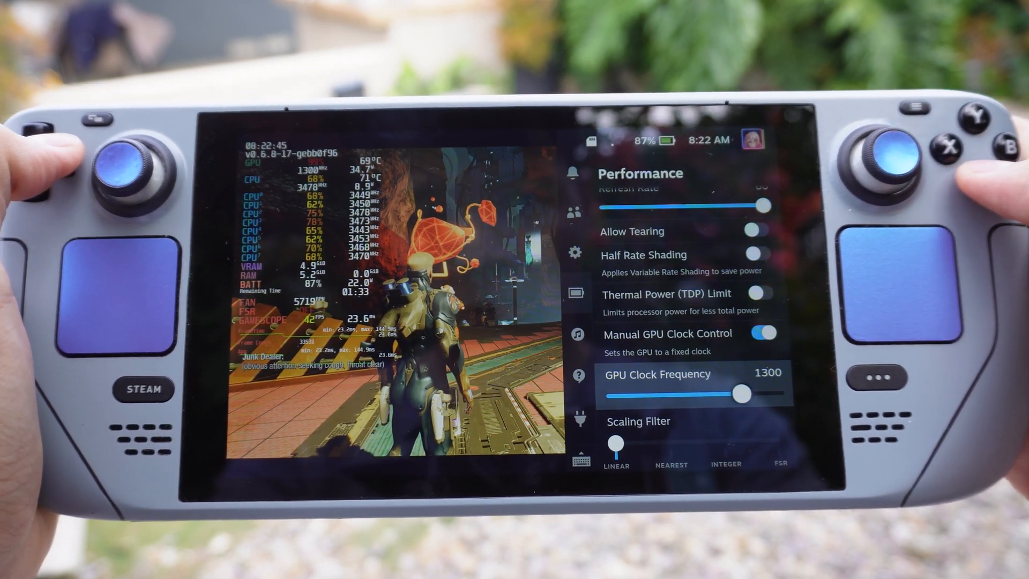
{"action": "left_click_drag", "start_coordinate": [740, 392], "coordinate": [772, 396]}
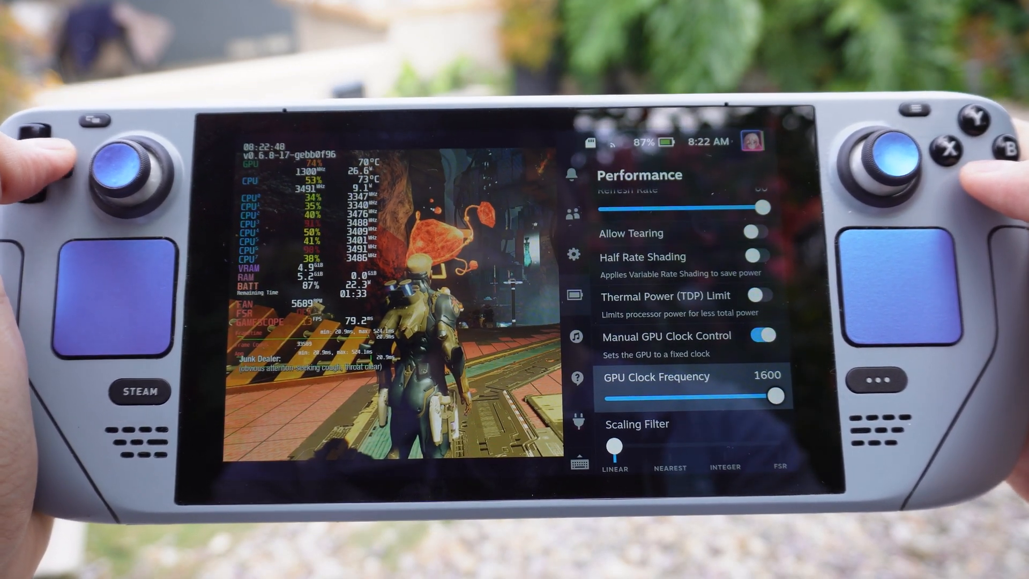
{"action": "left_click_drag", "start_coordinate": [772, 396], "coordinate": [742, 398]}
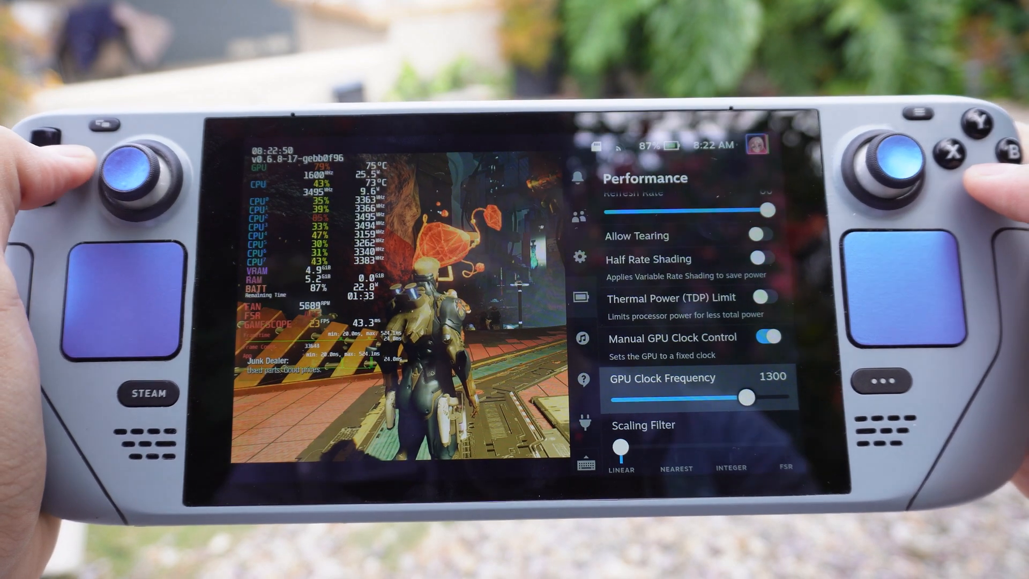
{"action": "left_click_drag", "start_coordinate": [743, 398], "coordinate": [781, 398]}
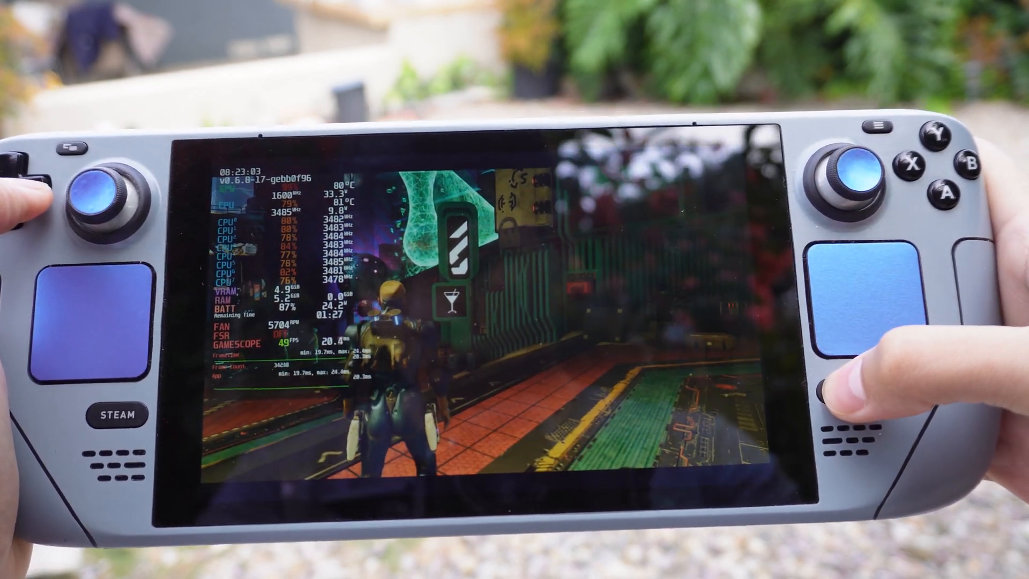
{"action": "left_click", "coordinate": [851, 377]}
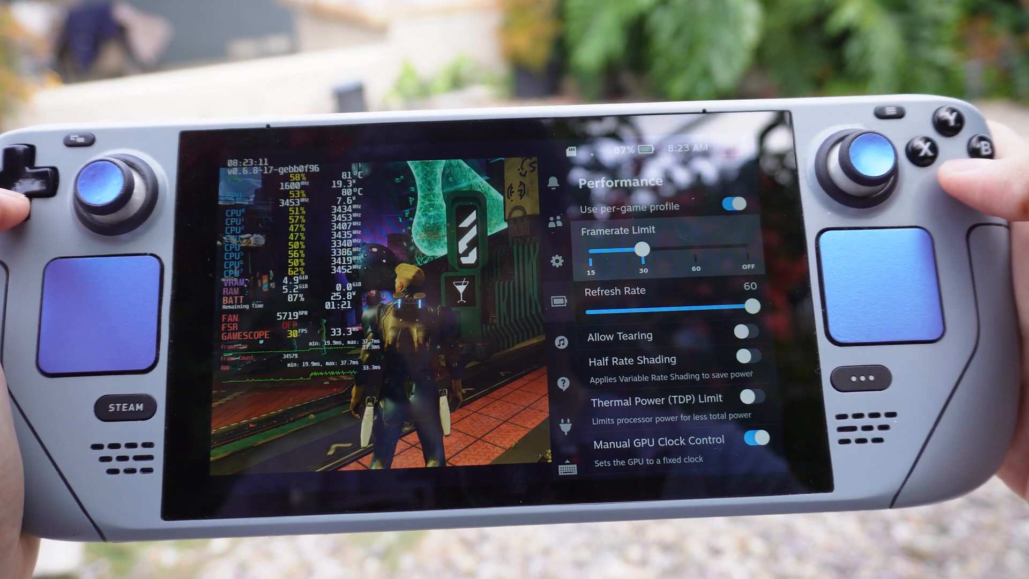
Step: Drag the GPU Clock Frequency slider down from 1600 to 1100, then to 1000
{"action": "scroll", "scroll_direction": "down", "scroll_amount": 3}
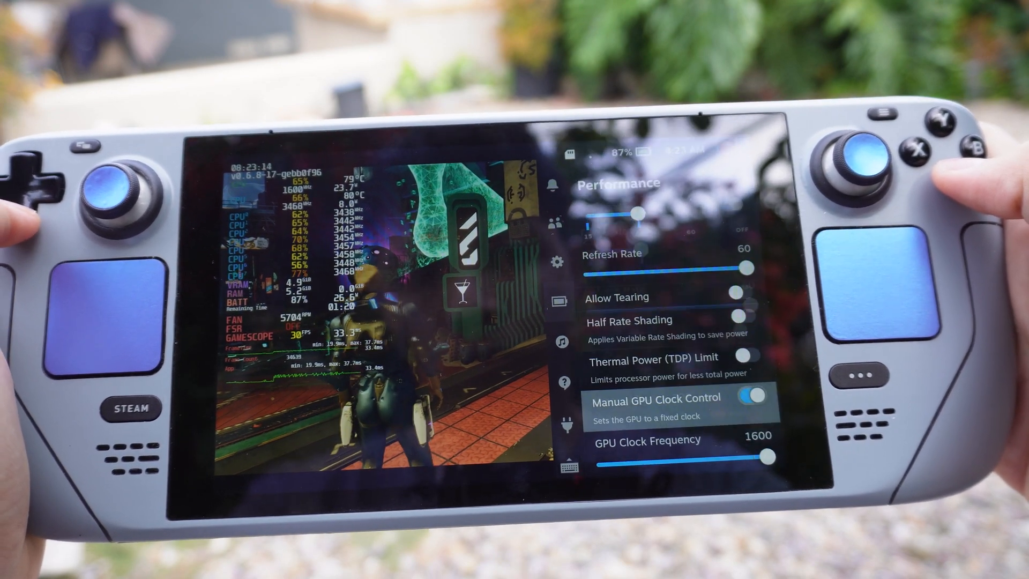
{"action": "scroll", "scroll_direction": "down", "scroll_amount": 3}
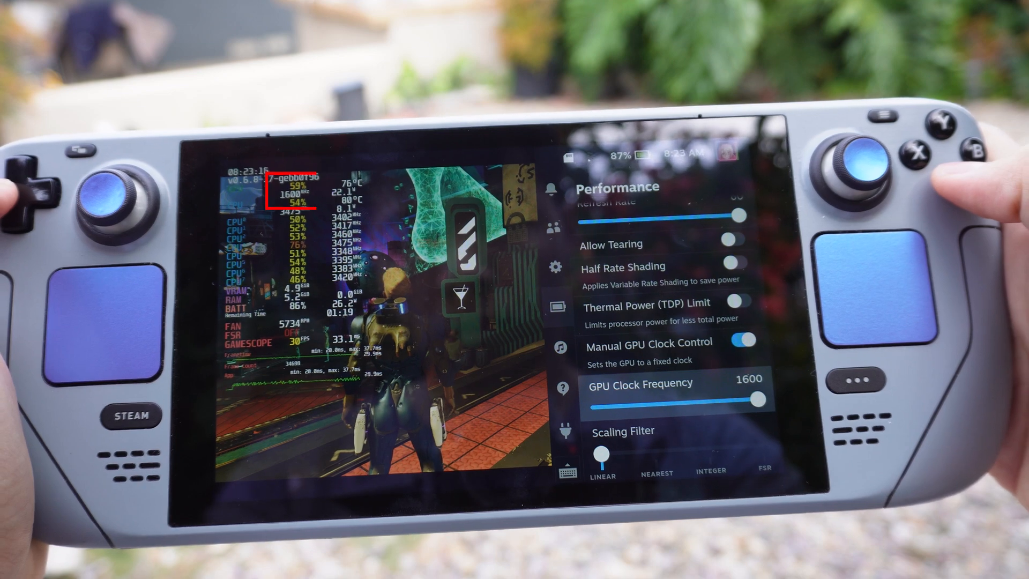
{"action": "left_click_drag", "start_coordinate": [758, 398], "coordinate": [704, 407]}
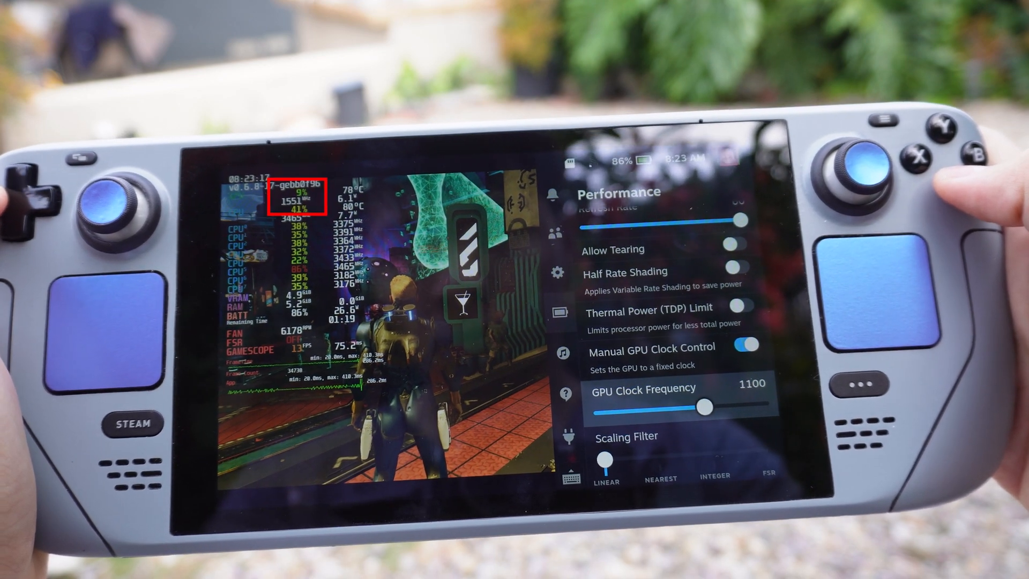
{"action": "left_click_drag", "start_coordinate": [706, 407], "coordinate": [687, 407]}
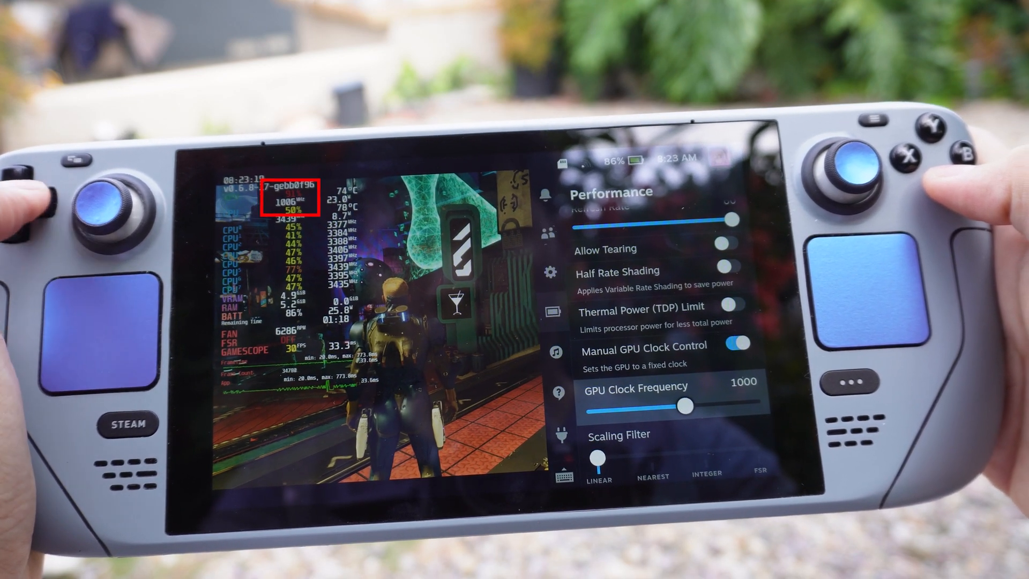
{"action": "left_click_drag", "start_coordinate": [684, 406], "coordinate": [699, 406]}
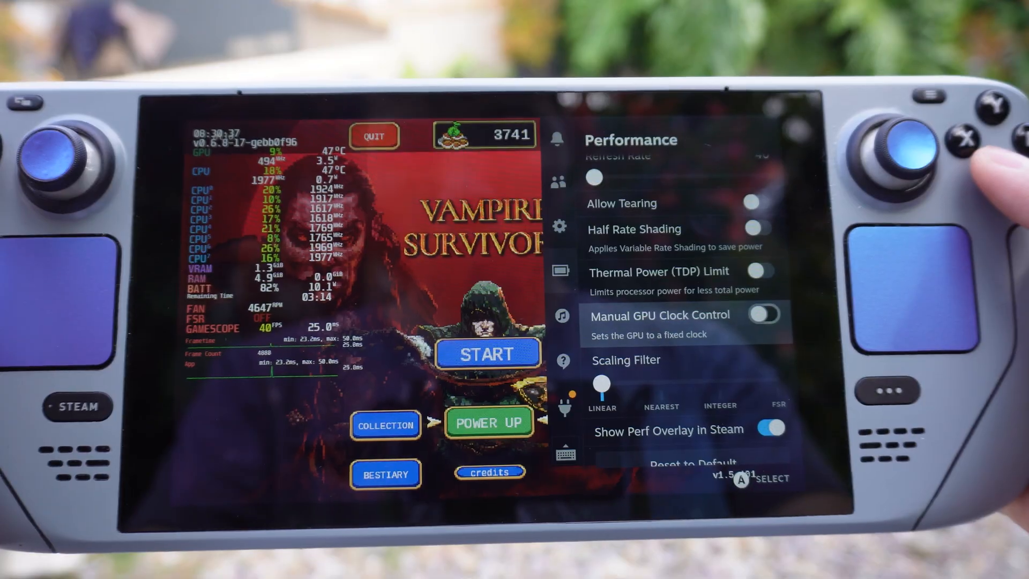
Step: Switch Manual GPU Clock Control on and drag GPU Clock Frequency down to 500
{"action": "left_click", "coordinate": [761, 320]}
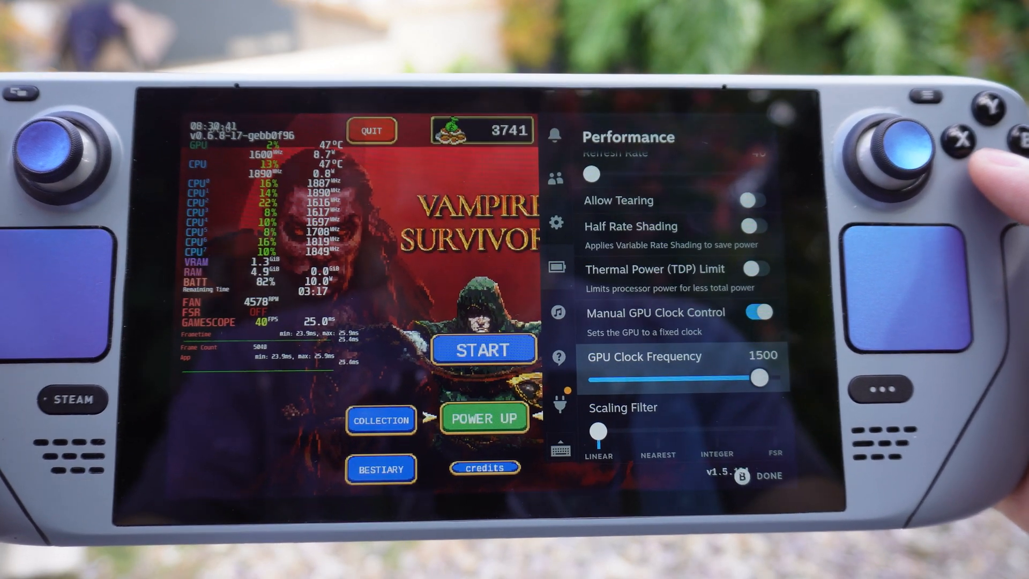
{"action": "left_click_drag", "start_coordinate": [758, 377], "coordinate": [634, 392]}
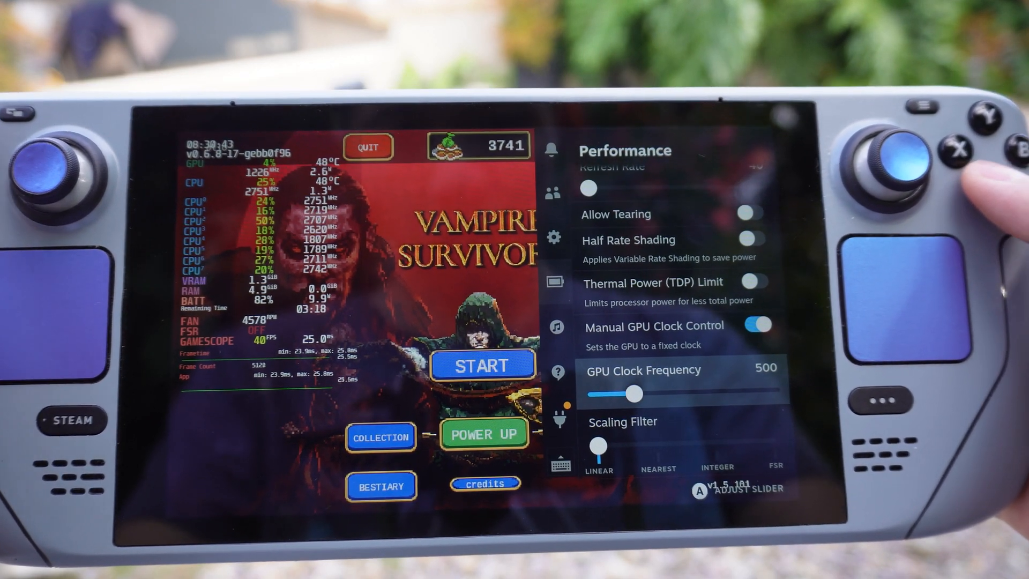